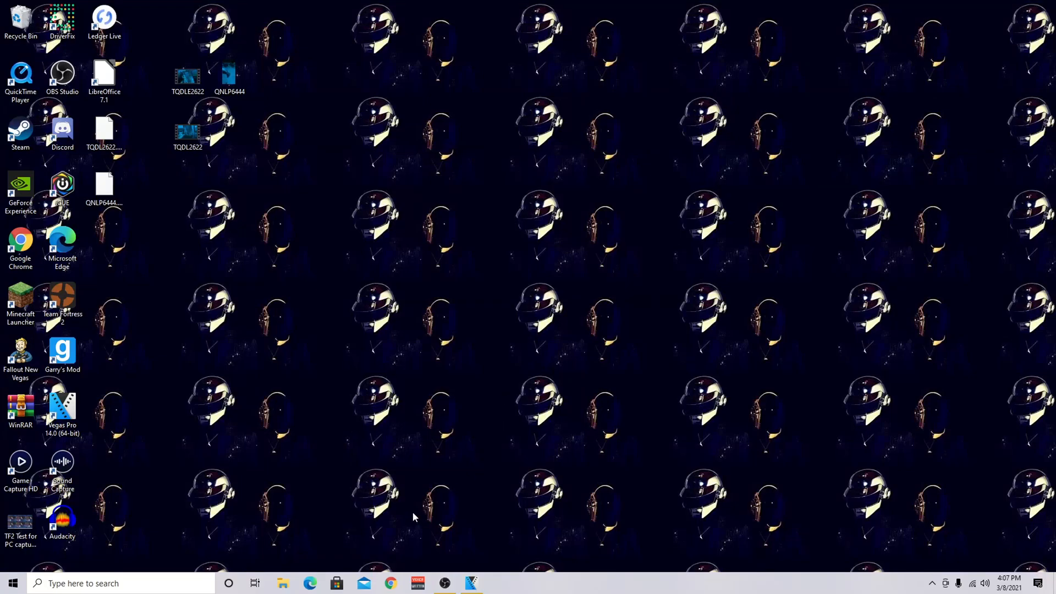
{"action": "mouse_move", "coordinate": [407, 334]}
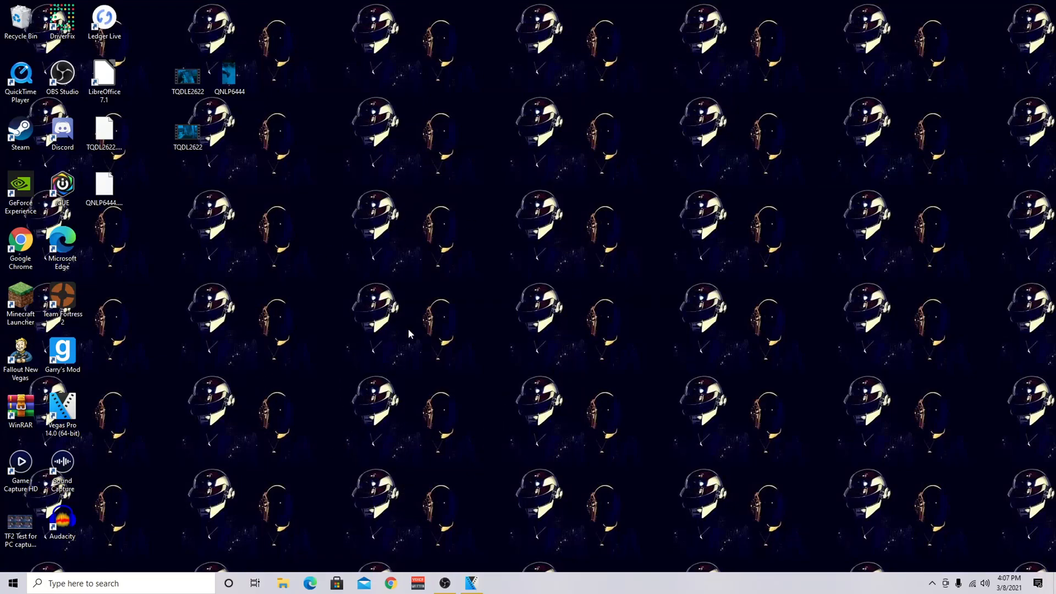
{"action": "mouse_move", "coordinate": [454, 513]}
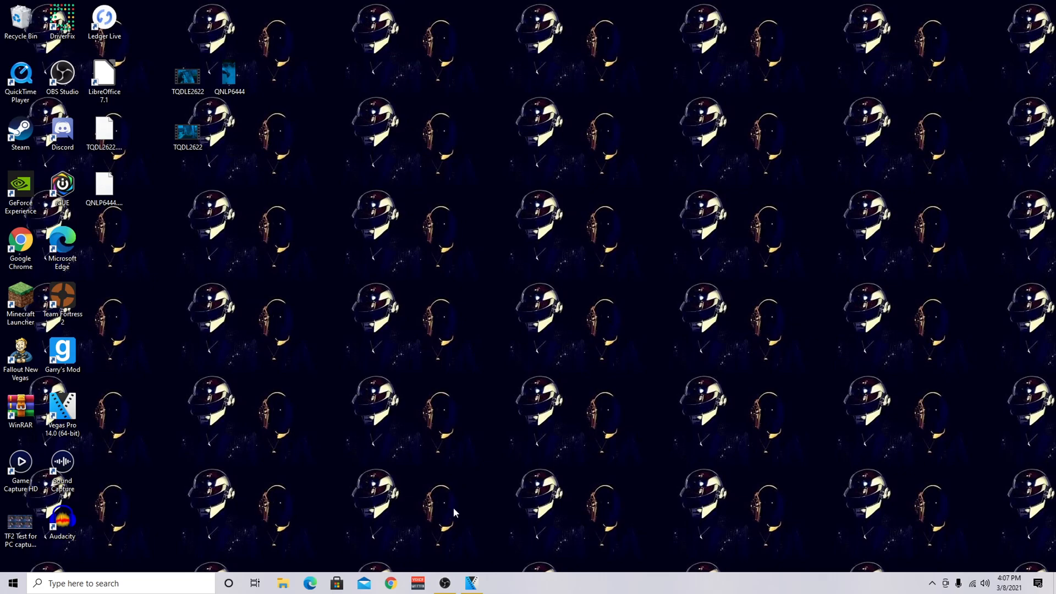
{"action": "mouse_move", "coordinate": [369, 368]}
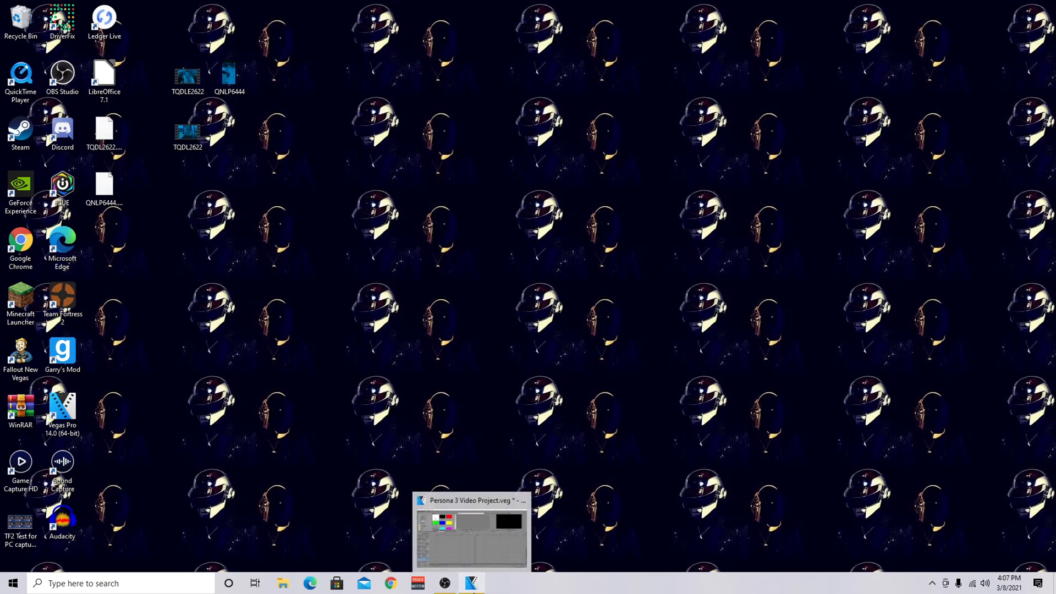
Restore the Persona 3 Video Project window from the taskbar.
{"action": "left_click", "coordinate": [470, 532]}
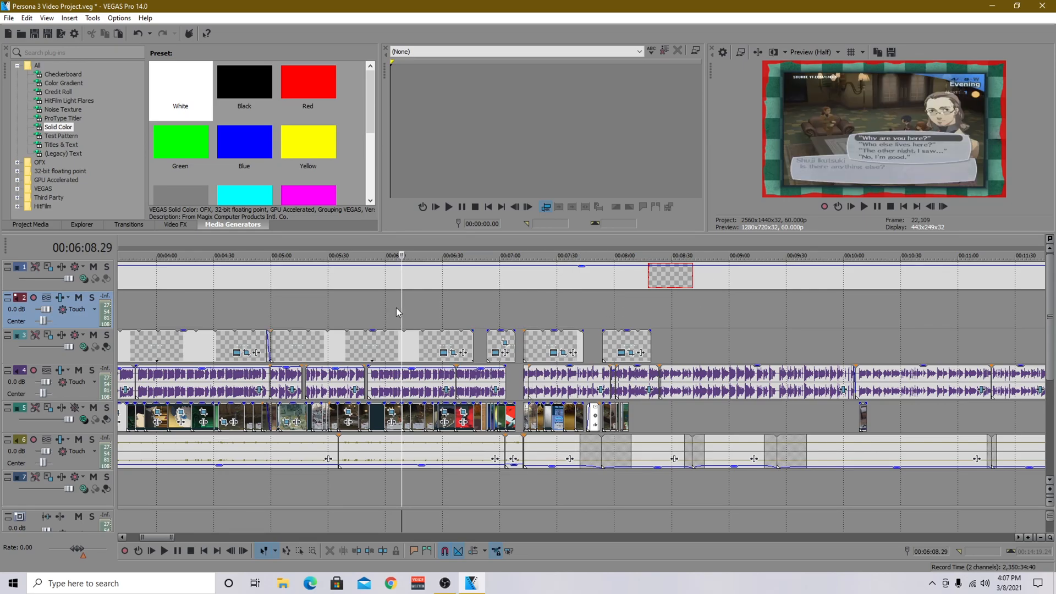
{"action": "mouse_move", "coordinate": [766, 88]}
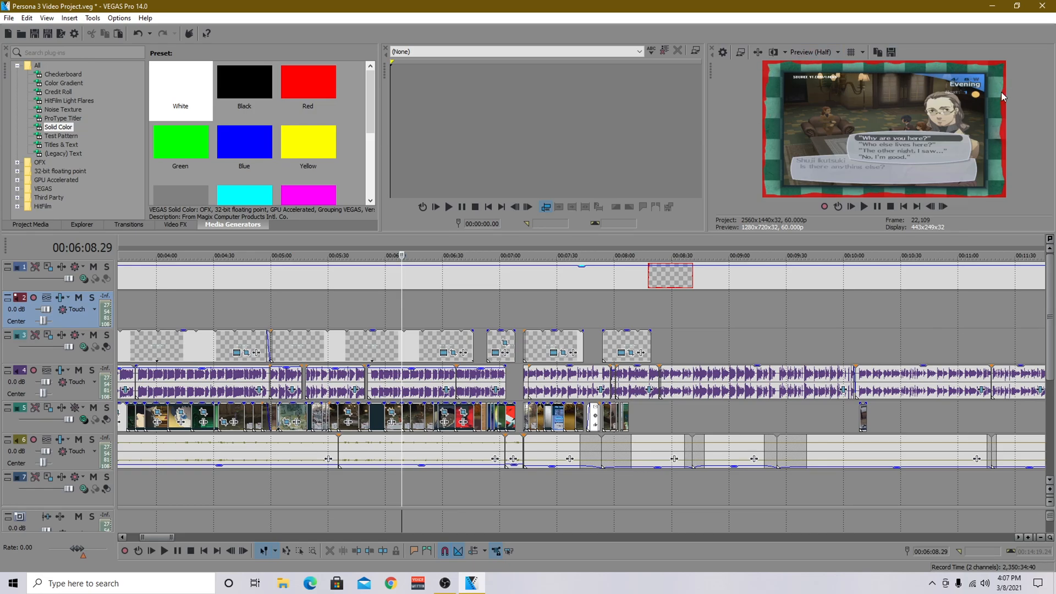
{"action": "mouse_move", "coordinate": [764, 127]}
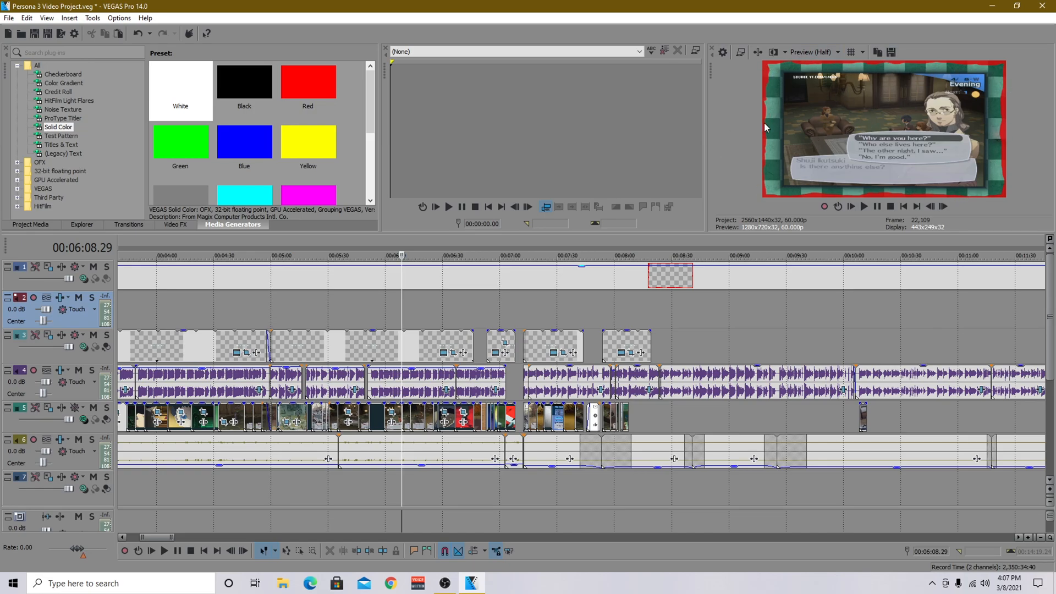
{"action": "mouse_move", "coordinate": [985, 84]}
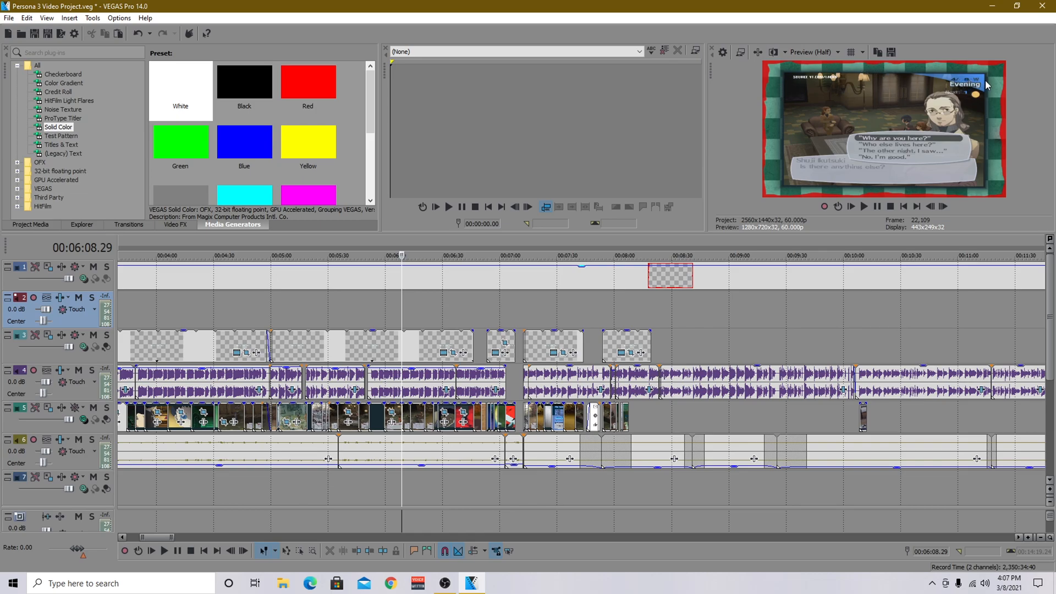
{"action": "mouse_move", "coordinate": [949, 194]}
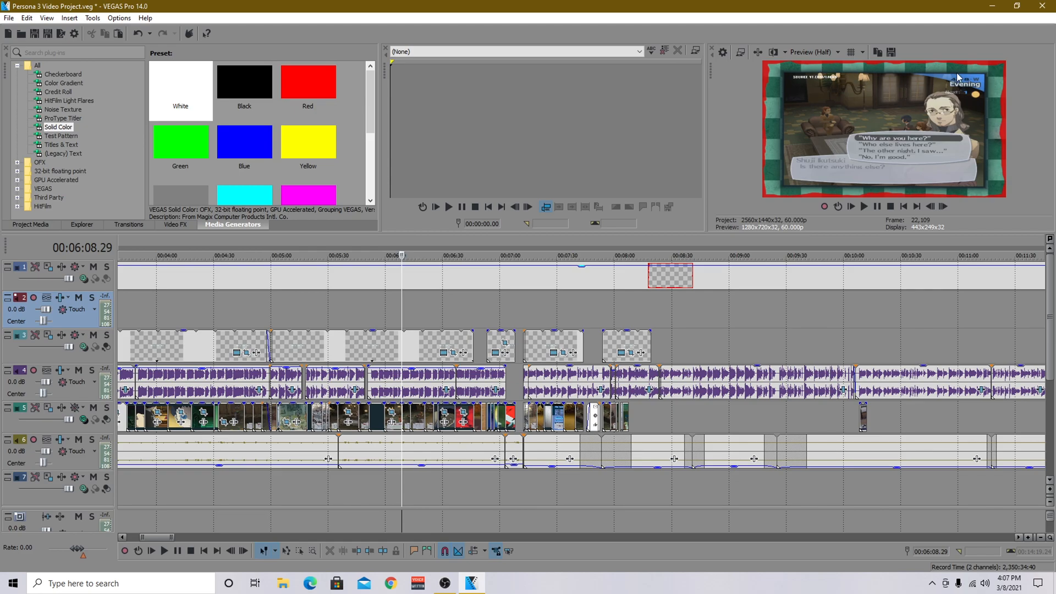
{"action": "mouse_move", "coordinate": [492, 325]}
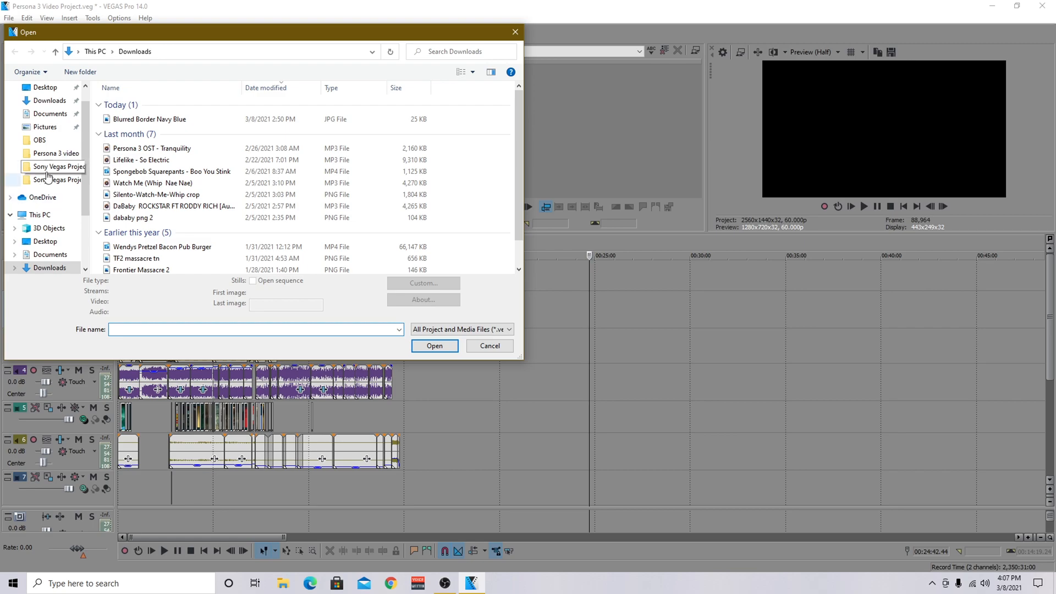
Open the photo of the man lying on the floor from the Pictures folder.
{"action": "left_click", "coordinate": [57, 153]}
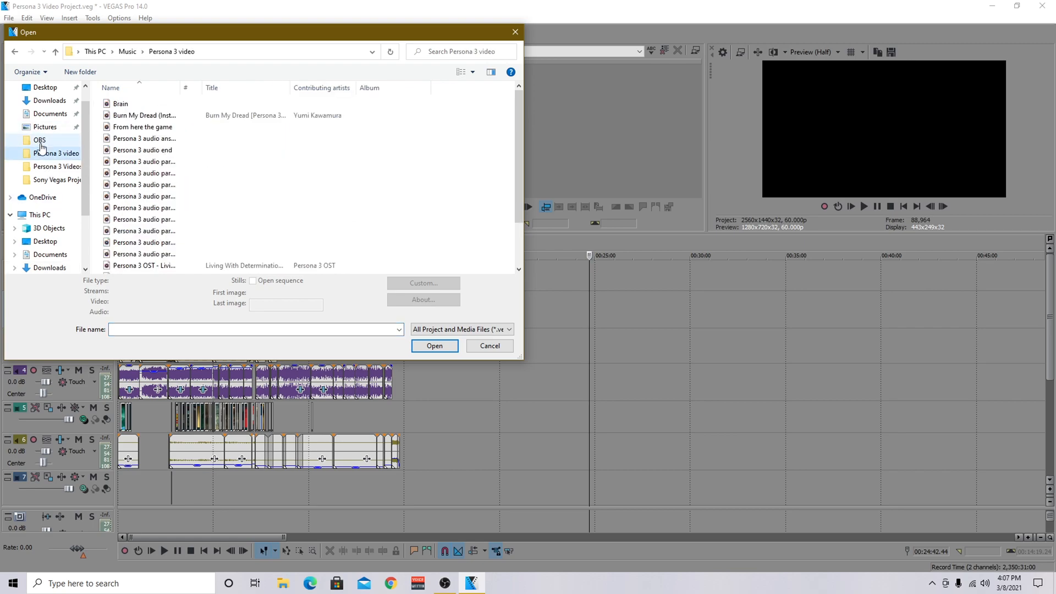
{"action": "left_click", "coordinate": [45, 126]}
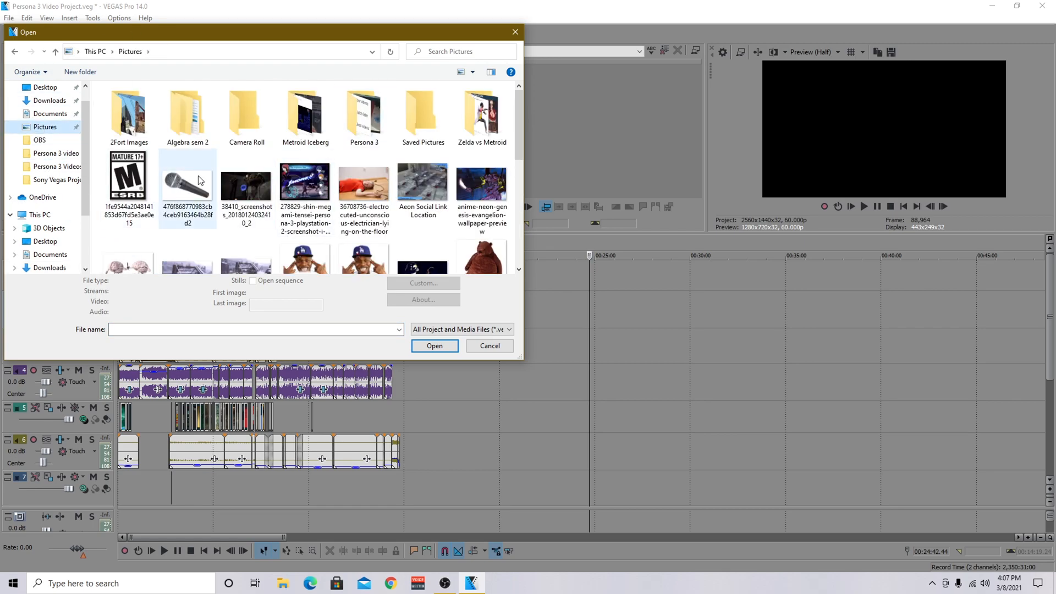
{"action": "left_click", "coordinate": [364, 182]}
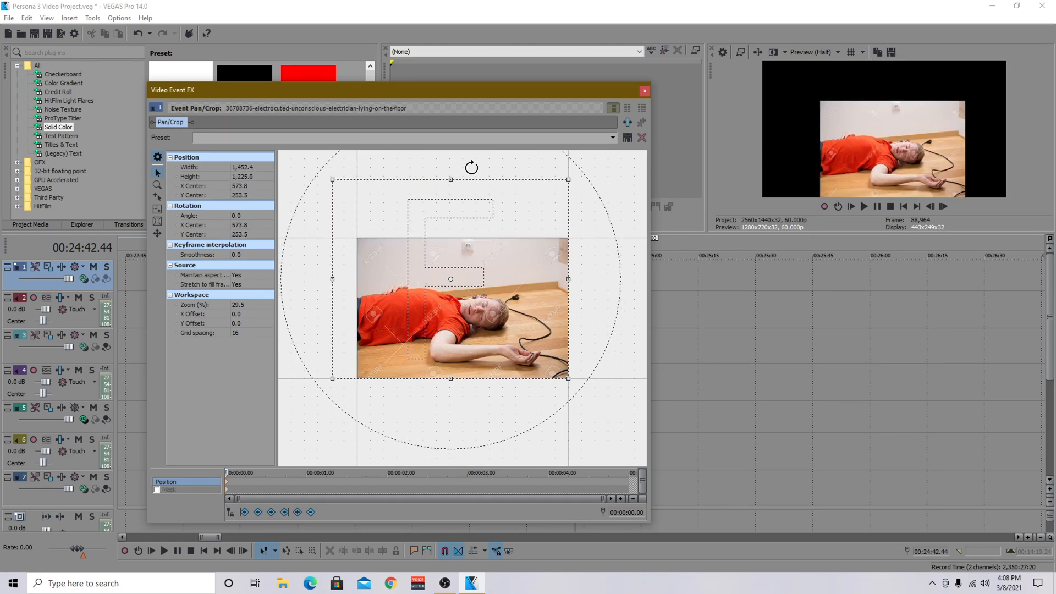
{"action": "mouse_move", "coordinate": [463, 189]}
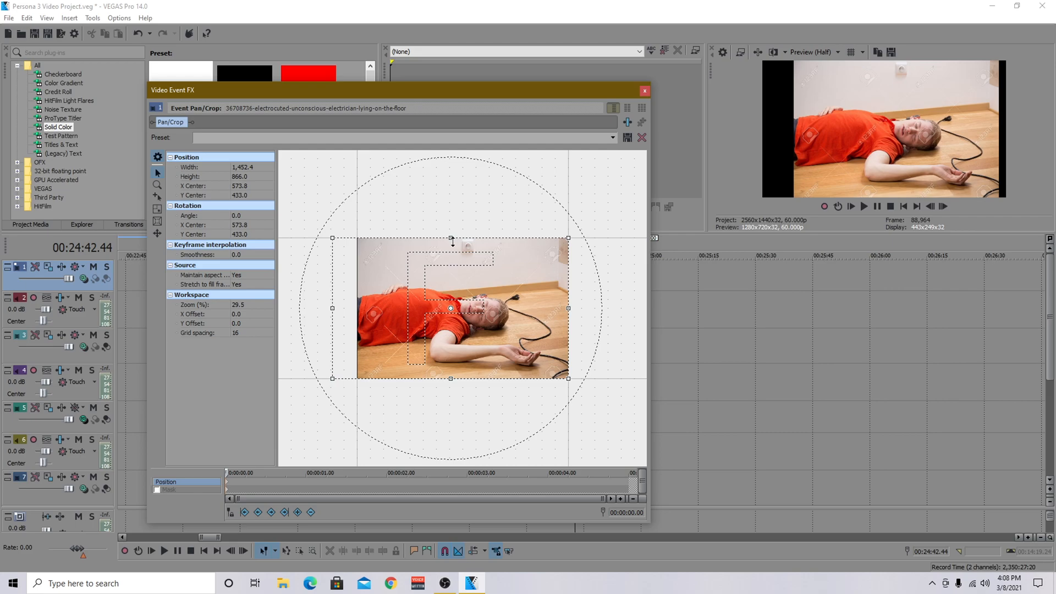
Crop the floor photo with Maintain aspect ratio set to No and the 'persona 3 video' preset applied.
{"action": "left_click_drag", "start_coordinate": [331, 307], "coordinate": [357, 310]}
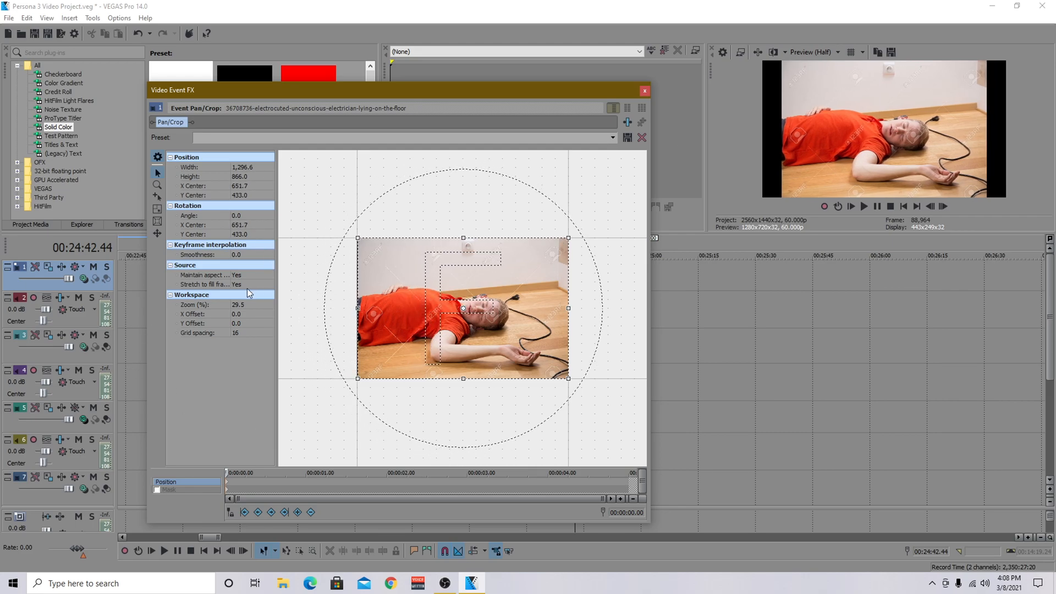
{"action": "mouse_move", "coordinate": [209, 275]}
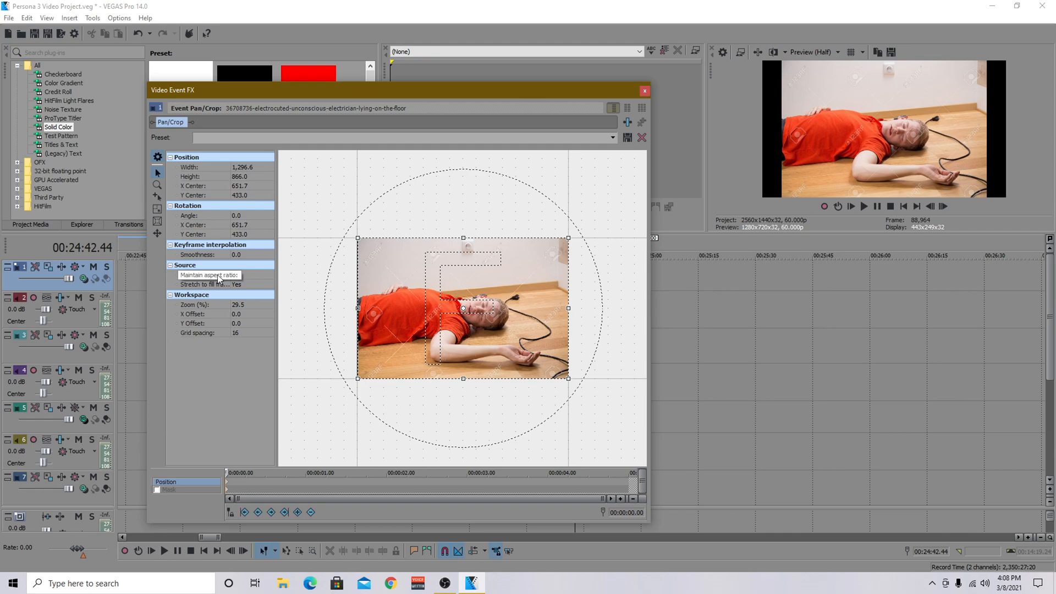
{"action": "left_click", "coordinate": [253, 275]}
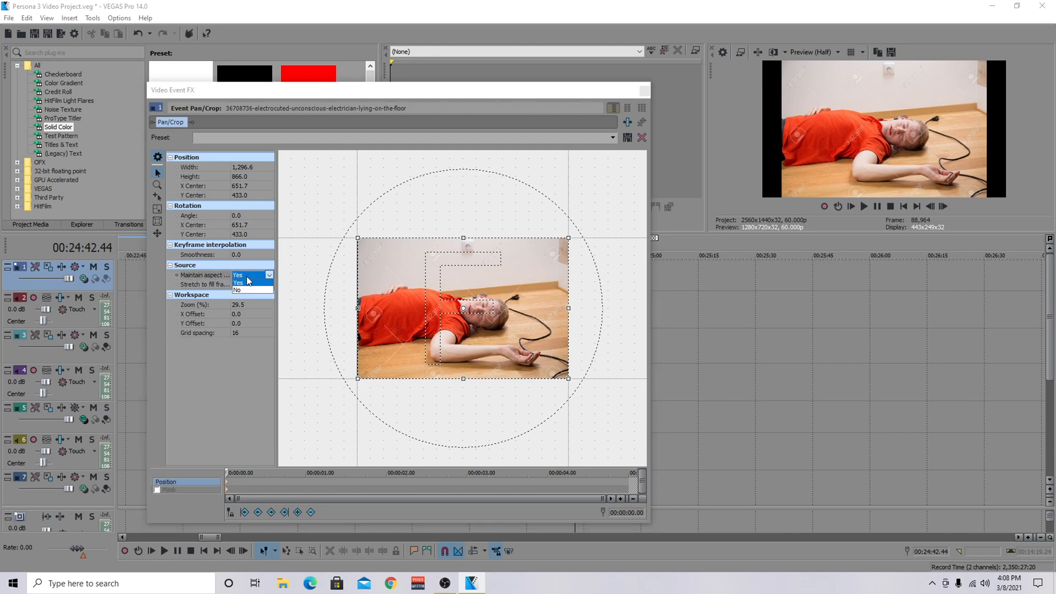
{"action": "left_click", "coordinate": [239, 289]}
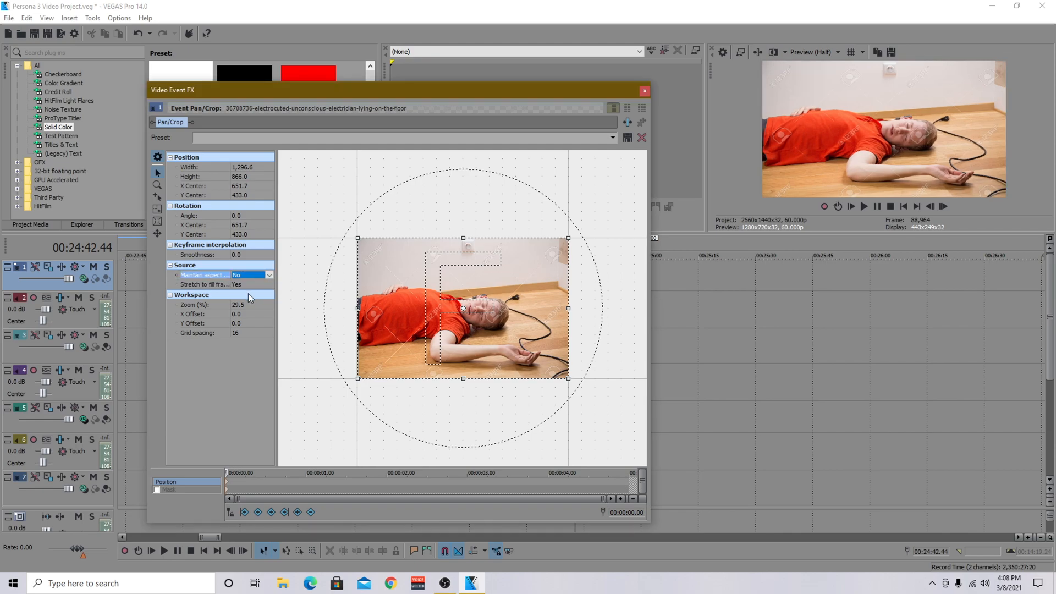
{"action": "mouse_move", "coordinate": [437, 356]}
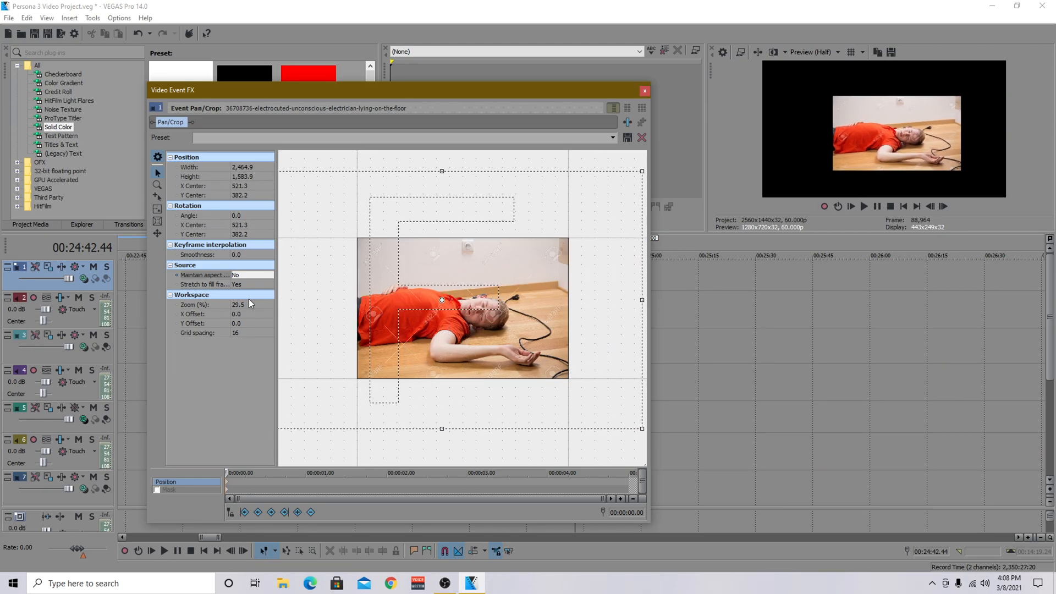
{"action": "mouse_move", "coordinate": [371, 166]}
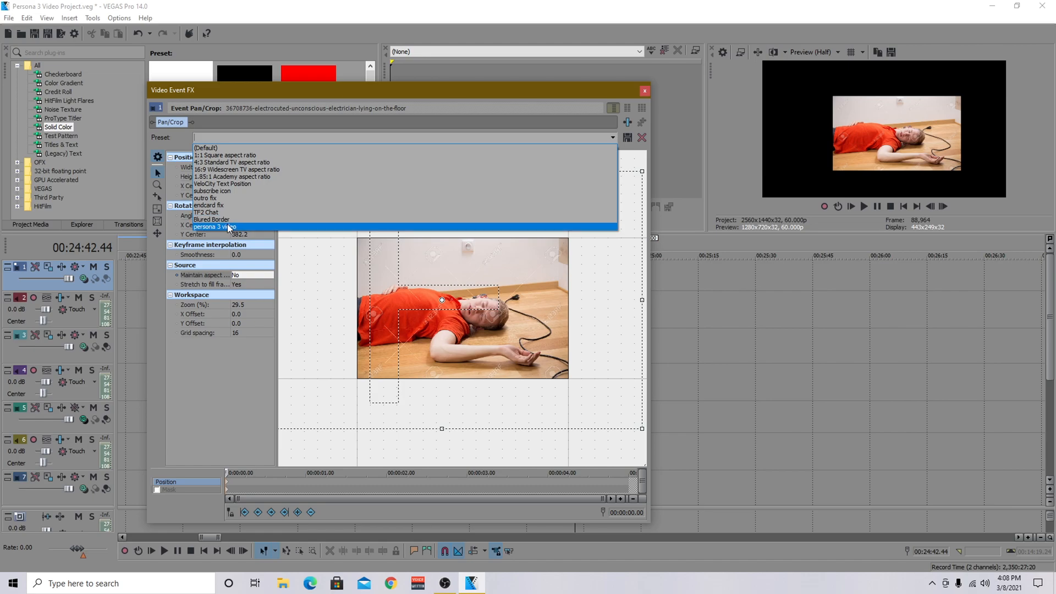
{"action": "left_click", "coordinate": [212, 227]}
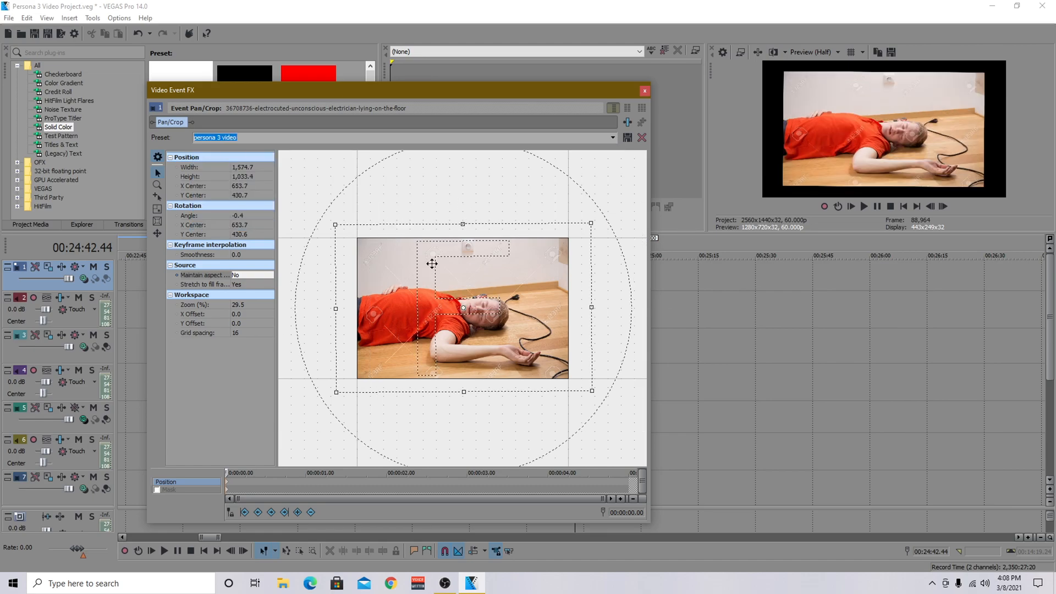
{"action": "left_click", "coordinate": [644, 89]}
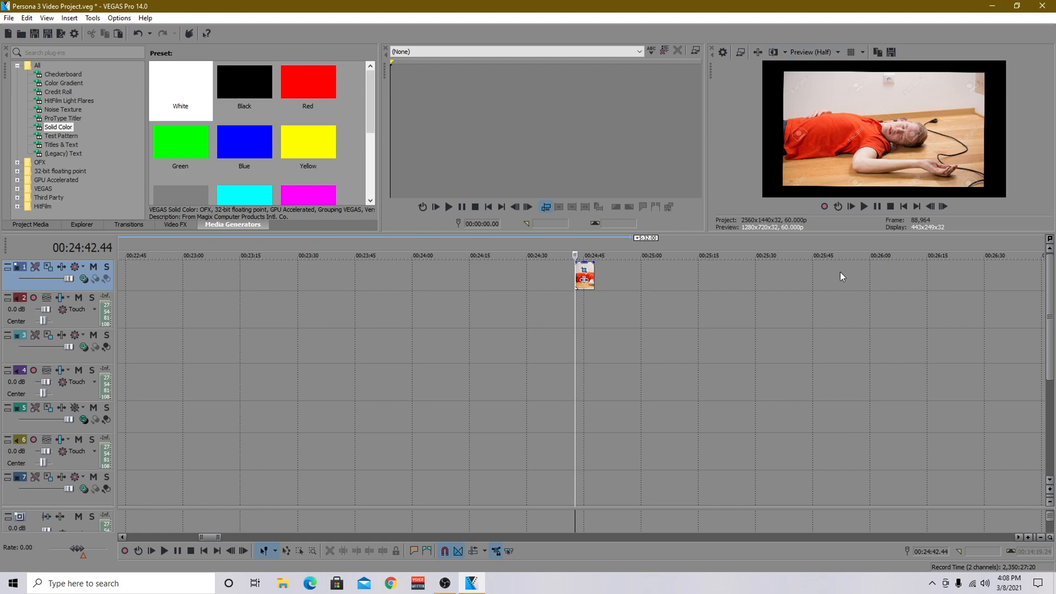
{"action": "mouse_move", "coordinate": [48, 140]}
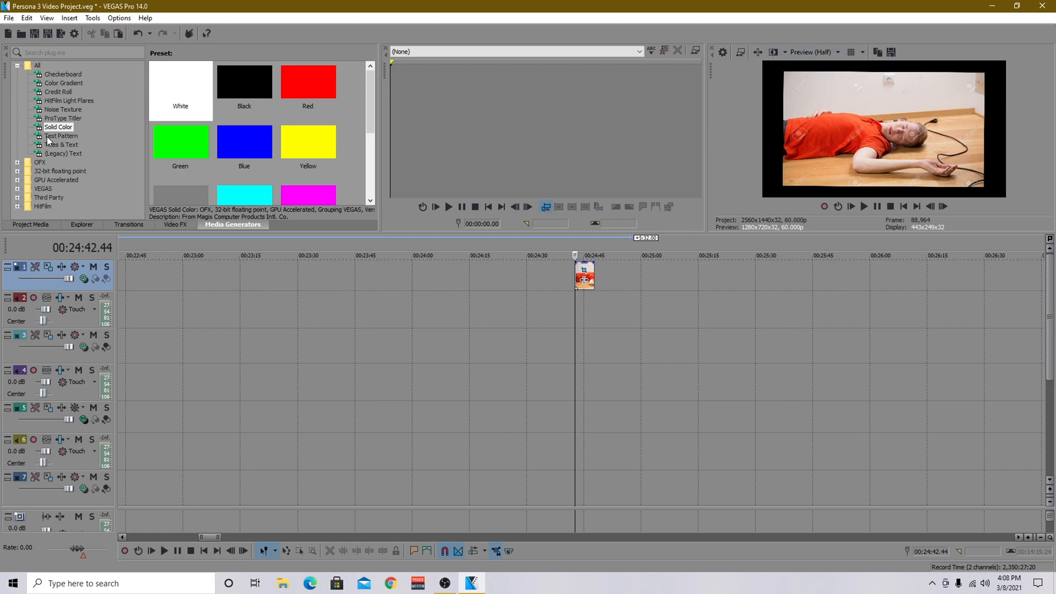
Add the Blurred Border Navy Blue image and a White Solid Color generator beneath the photo.
{"action": "left_click", "coordinate": [9, 17]}
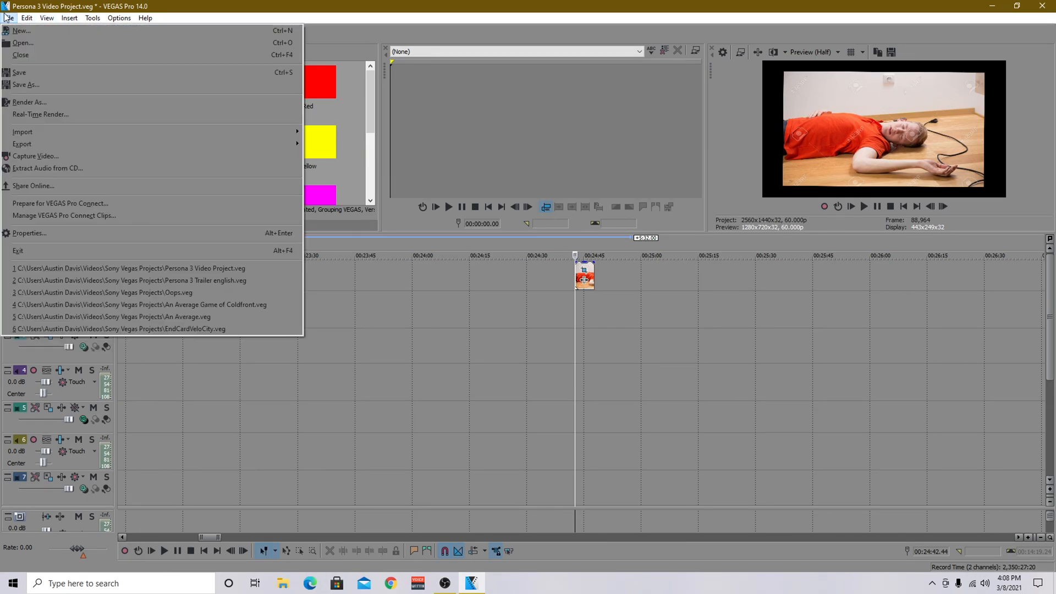
{"action": "left_click", "coordinate": [23, 43]}
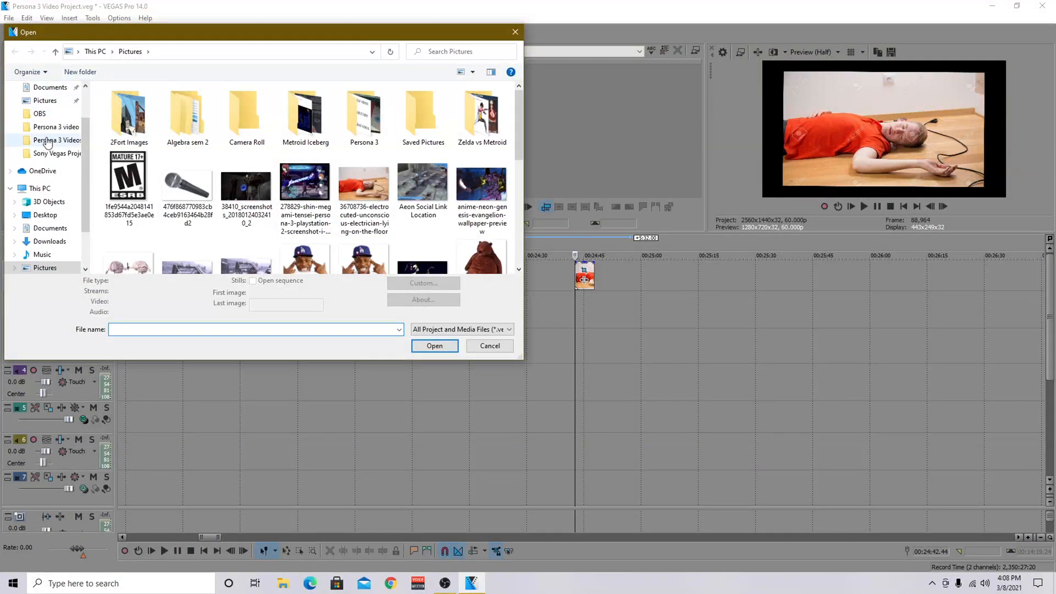
{"action": "left_click", "coordinate": [50, 122]}
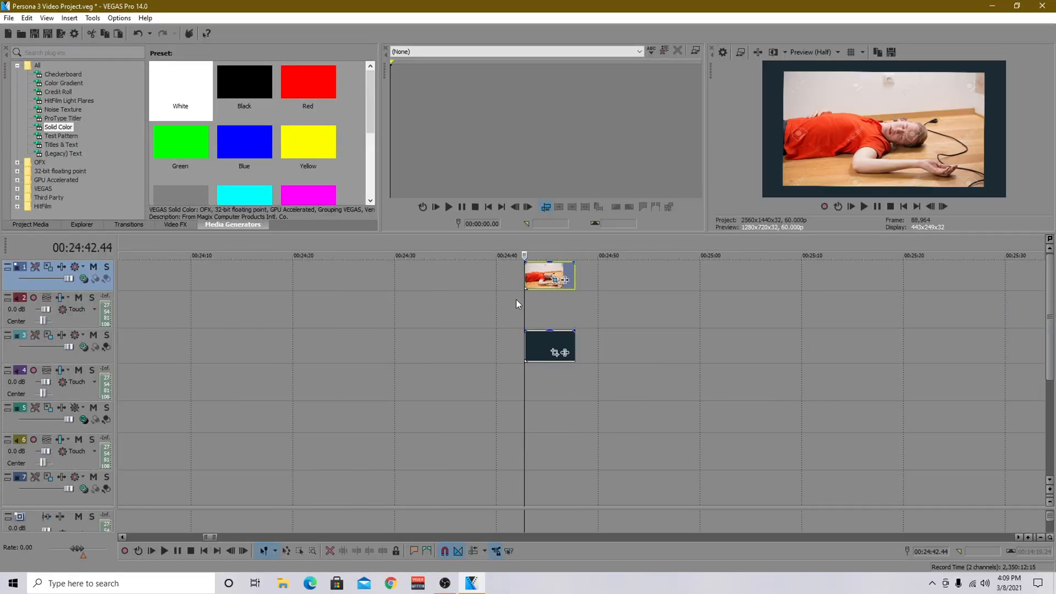
{"action": "mouse_move", "coordinate": [196, 123]}
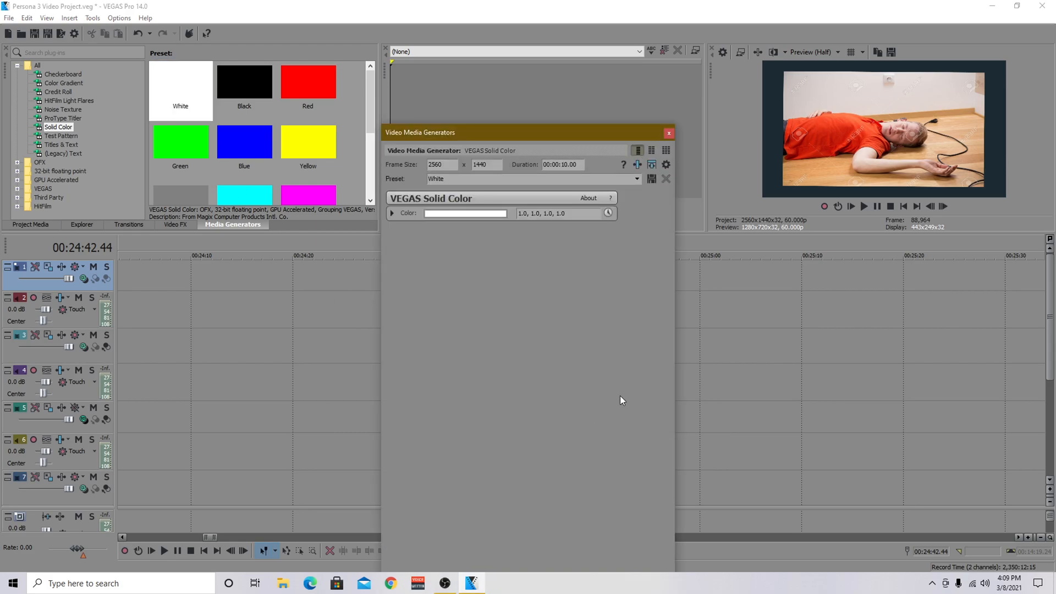
{"action": "left_click", "coordinate": [667, 133]}
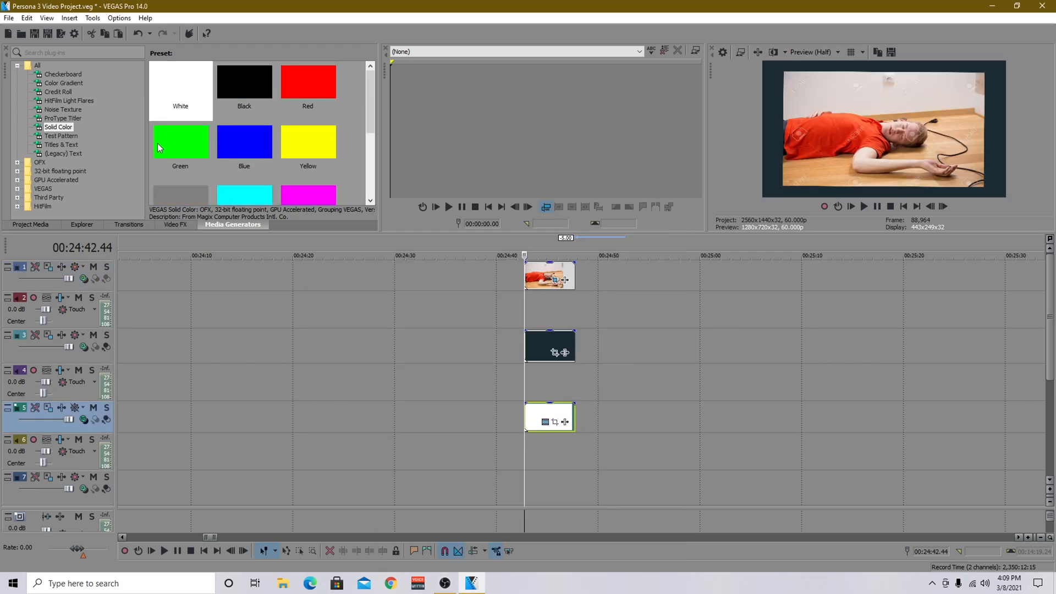
{"action": "mouse_move", "coordinate": [222, 152]}
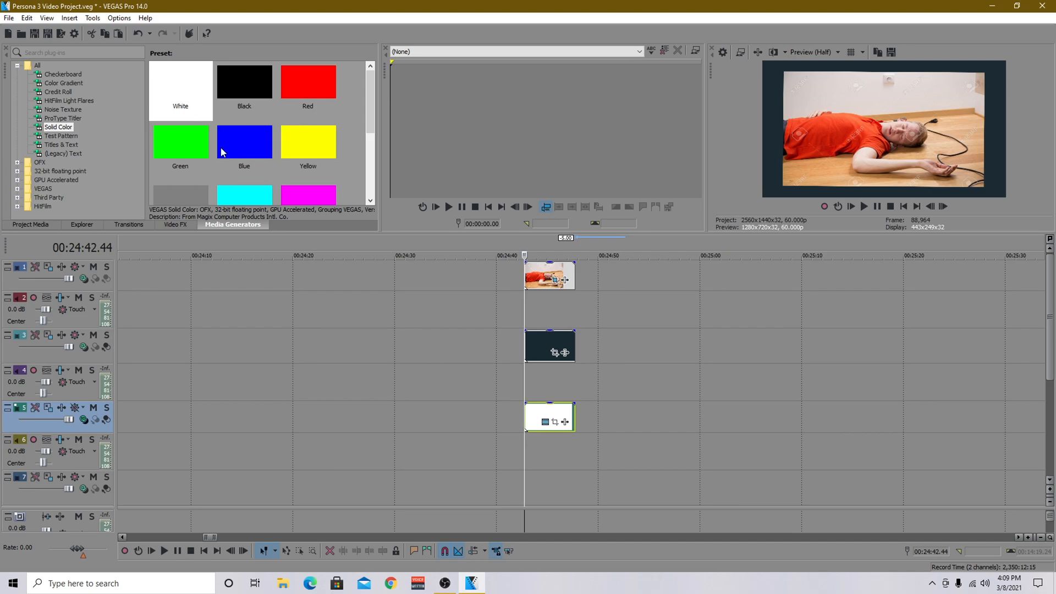
{"action": "mouse_move", "coordinate": [330, 136]}
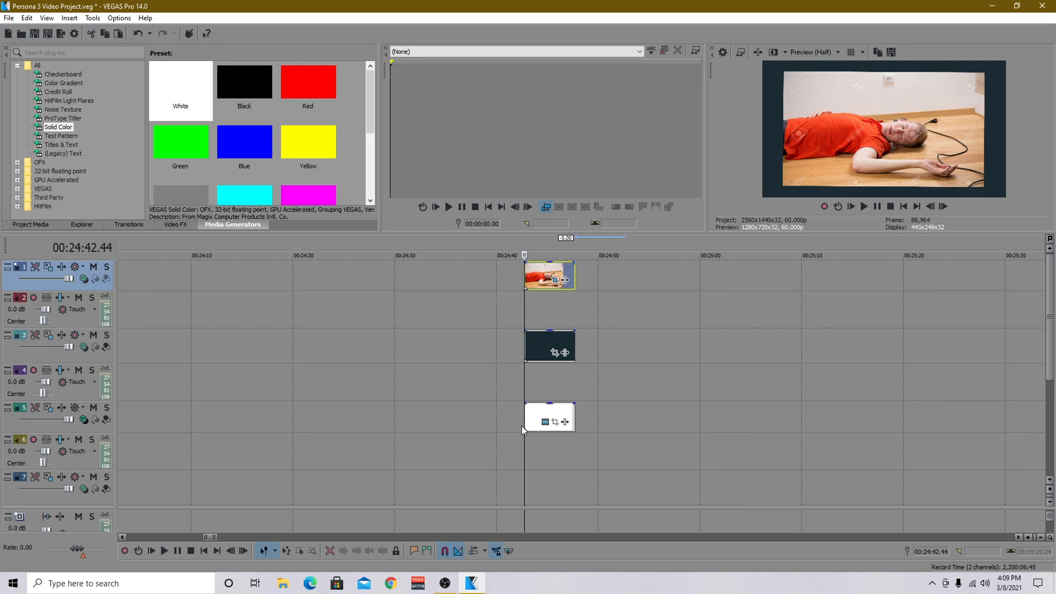
{"action": "mouse_move", "coordinate": [559, 346]}
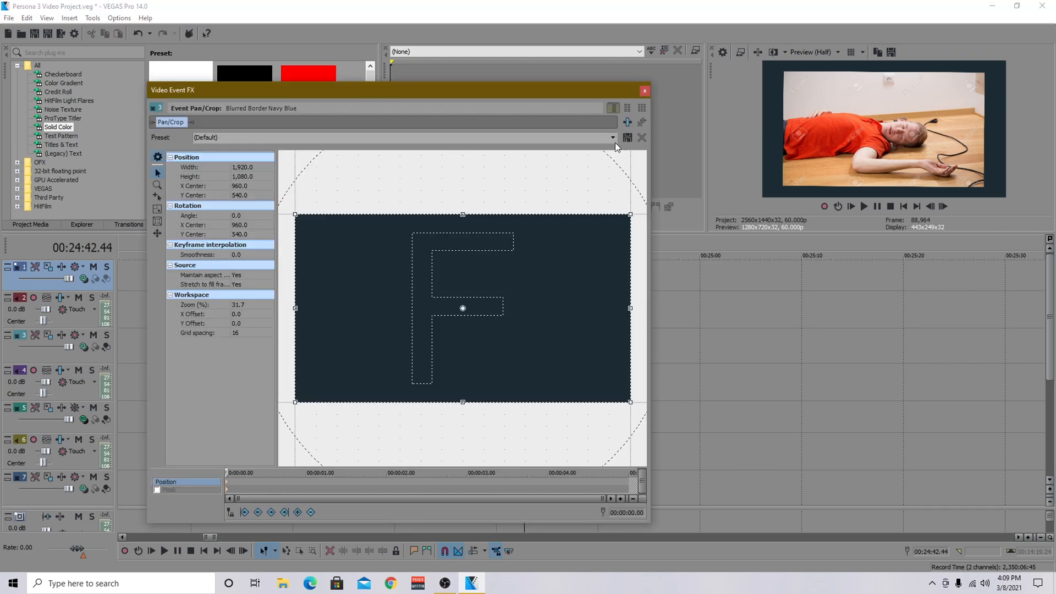
Show the saved Pan/Crop framing presets for the navy blue layer.
{"action": "left_click", "coordinate": [611, 138]}
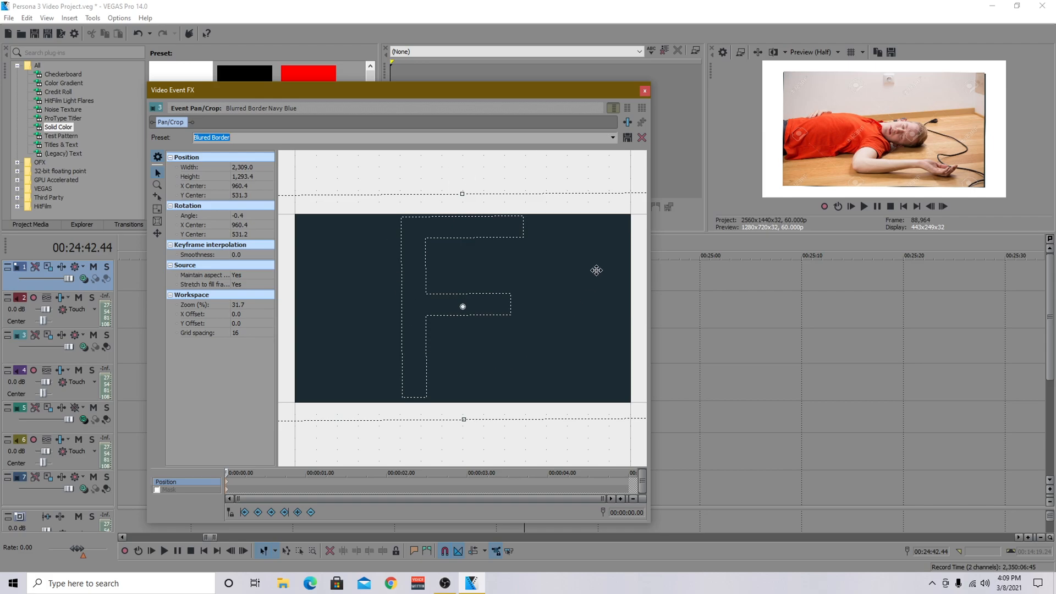
Add VEGAS Radial Blur to the navy layer's plug-in chain.
{"action": "left_click", "coordinate": [643, 89]}
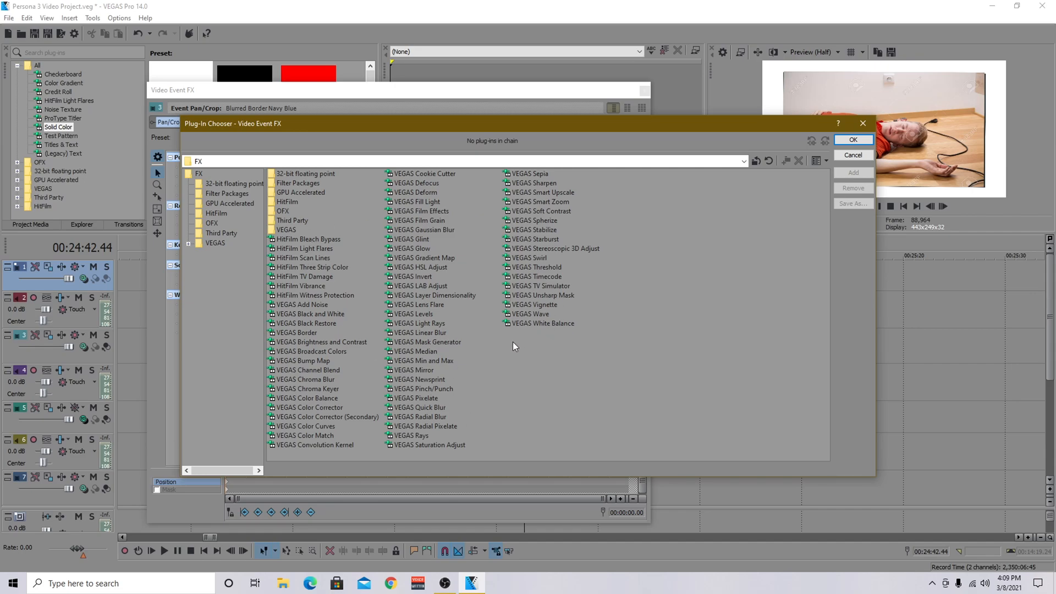
{"action": "left_click", "coordinate": [419, 416]}
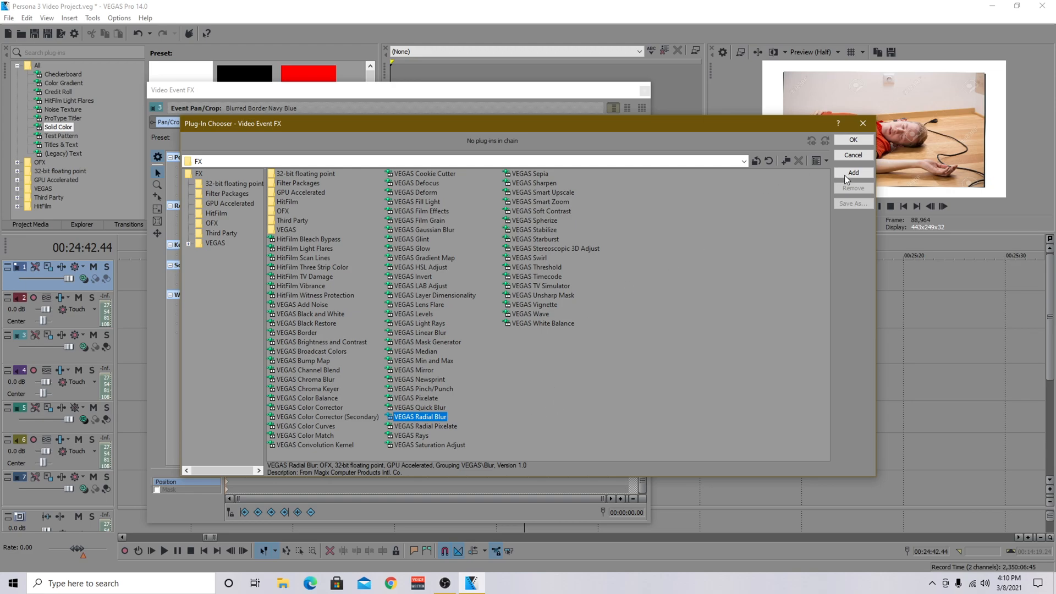
{"action": "left_click", "coordinate": [852, 173]}
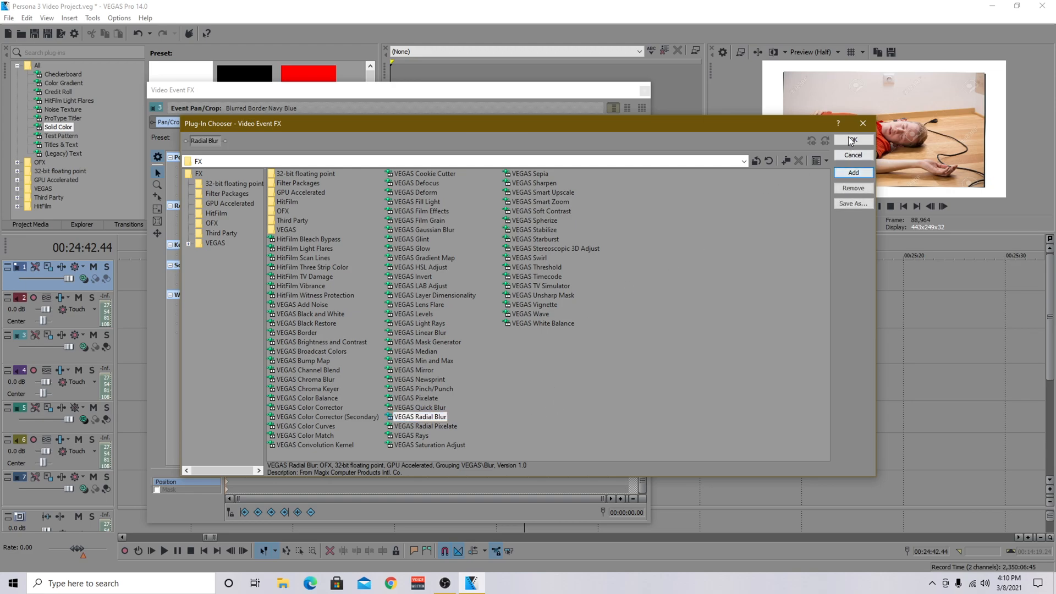
{"action": "left_click", "coordinate": [852, 141]}
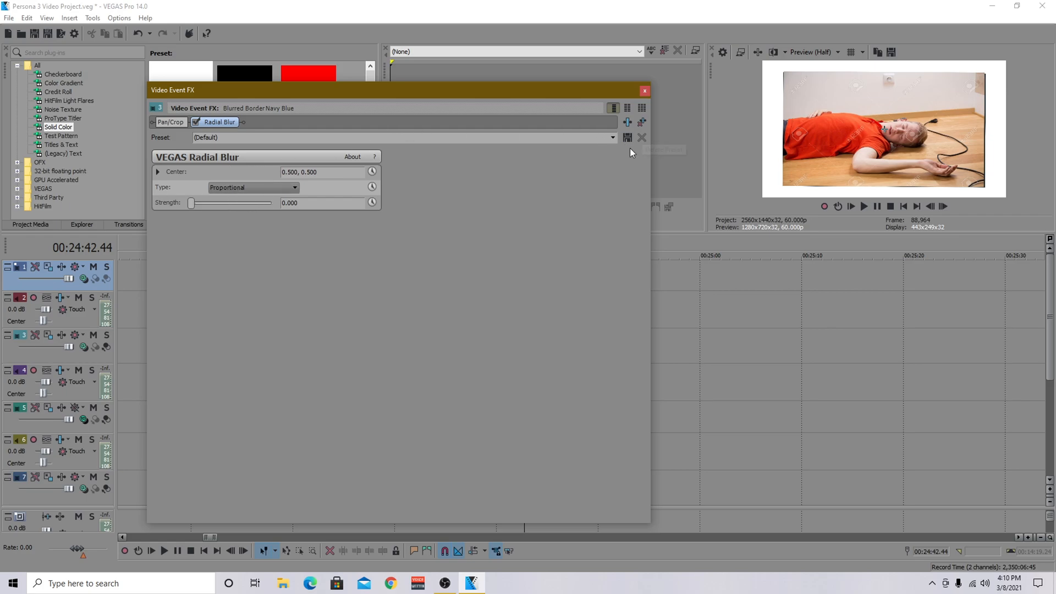
Apply the Blured Backdrop Radial Blur preset, test the Strength slider, then restore it at 0.483.
{"action": "left_click", "coordinate": [610, 138]}
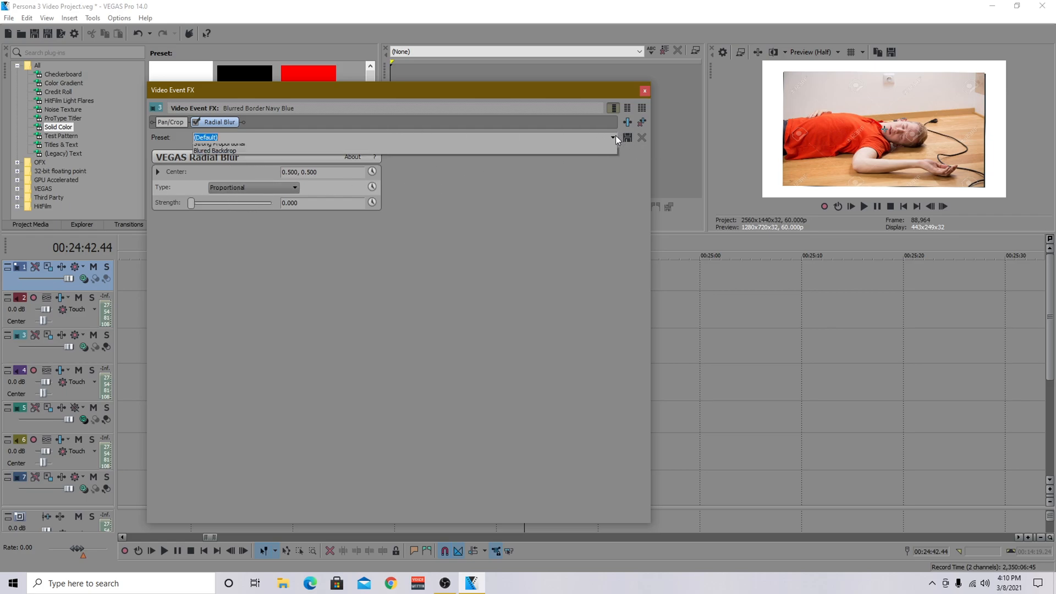
{"action": "left_click", "coordinate": [216, 143]}
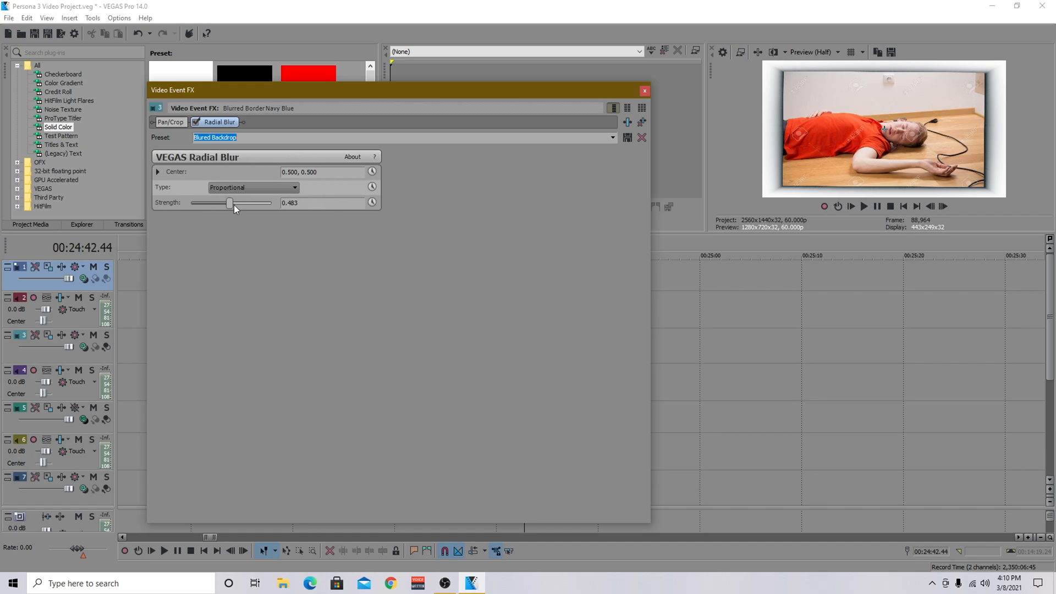
{"action": "left_click_drag", "start_coordinate": [229, 202], "coordinate": [271, 202]}
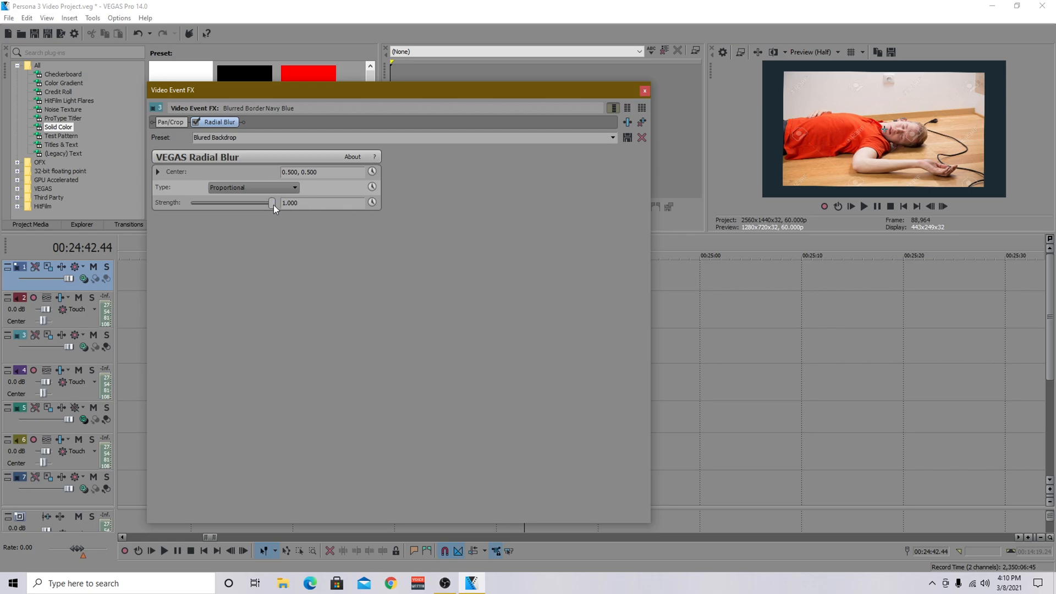
{"action": "left_click_drag", "start_coordinate": [273, 202], "coordinate": [268, 203]}
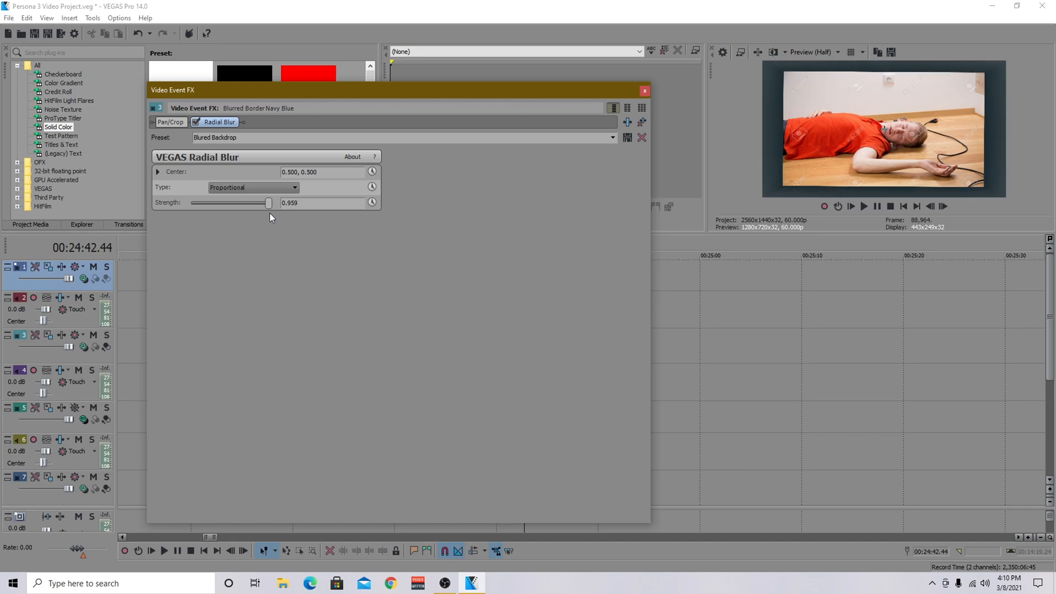
{"action": "left_click_drag", "start_coordinate": [269, 202], "coordinate": [236, 202]}
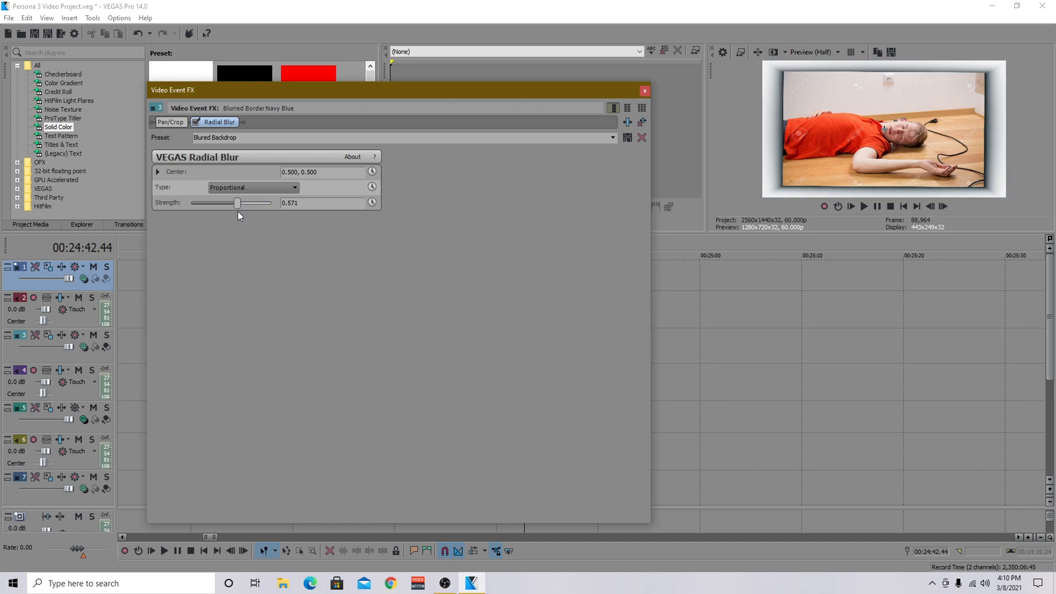
{"action": "left_click_drag", "start_coordinate": [237, 202], "coordinate": [232, 203]}
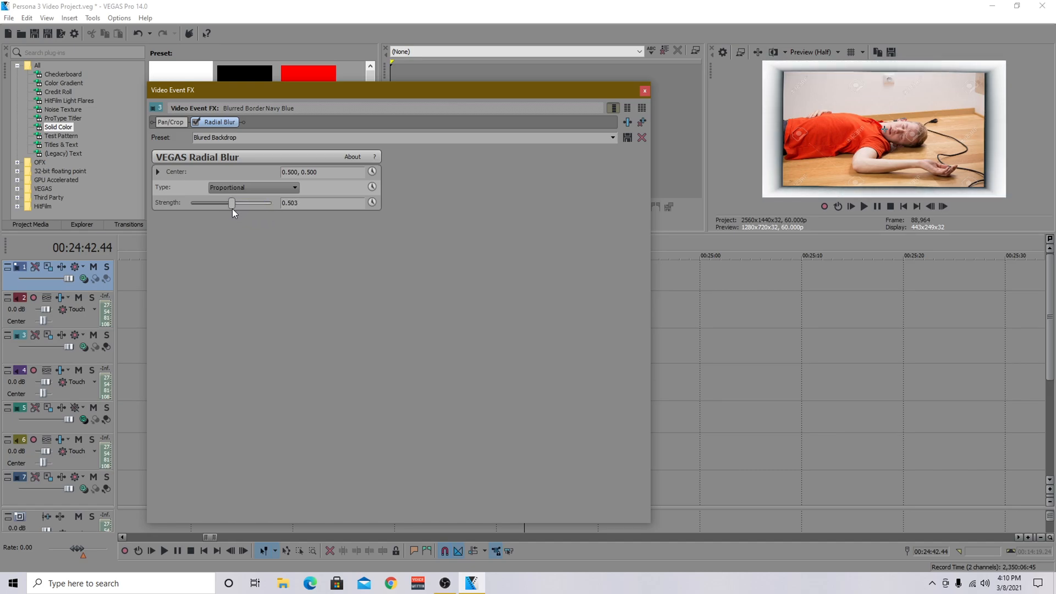
{"action": "left_click_drag", "start_coordinate": [232, 202], "coordinate": [253, 203]}
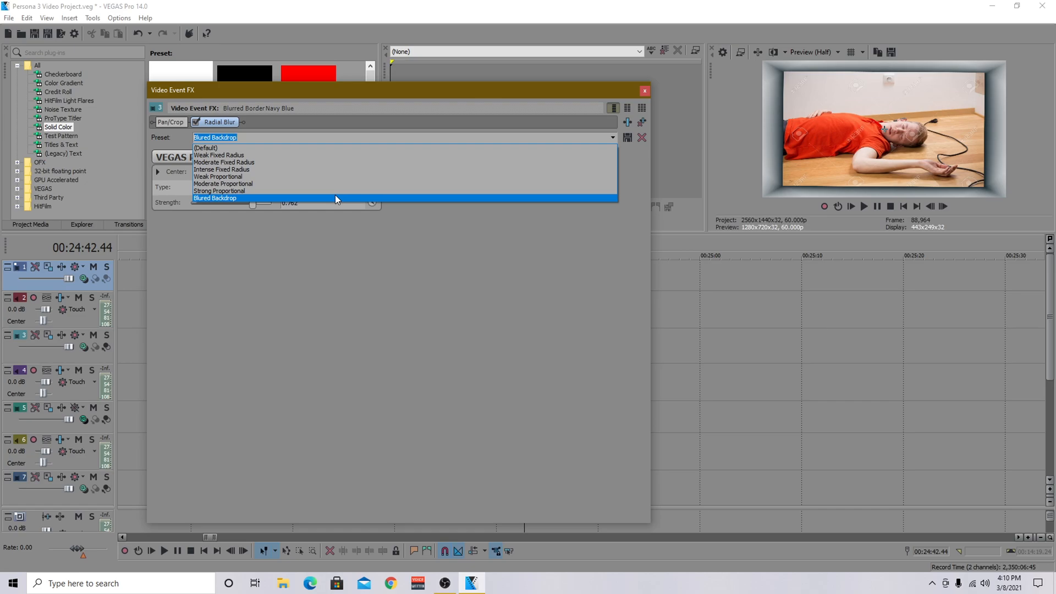
{"action": "left_click", "coordinate": [214, 198]}
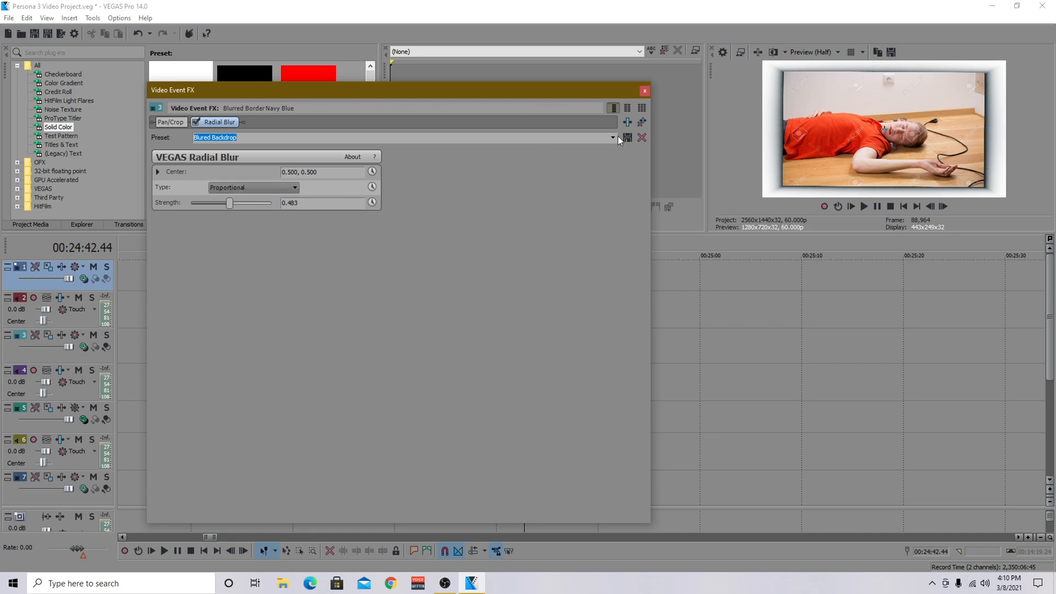
{"action": "mouse_move", "coordinate": [757, 160]}
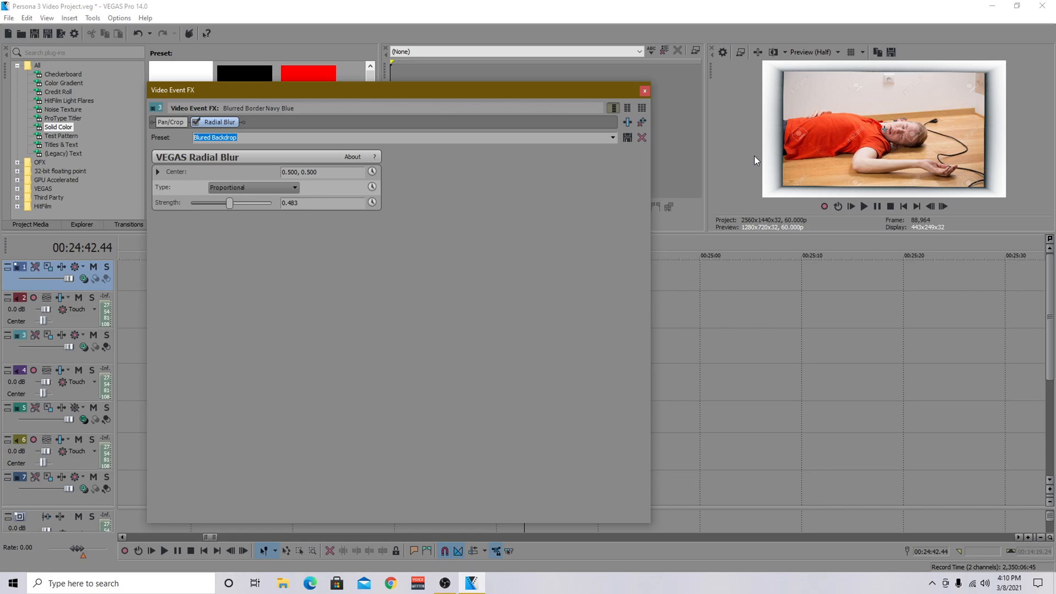
{"action": "left_click", "coordinate": [644, 89]}
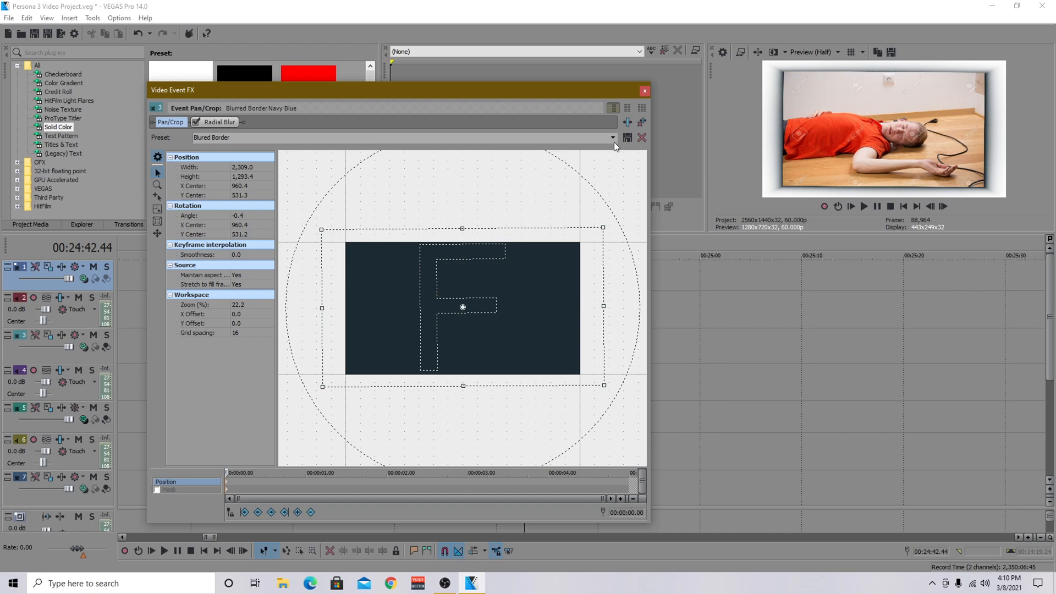
Reselect the Blured Border Pan/Crop preset on the navy layer and close the effect settings.
{"action": "left_click", "coordinate": [610, 137]}
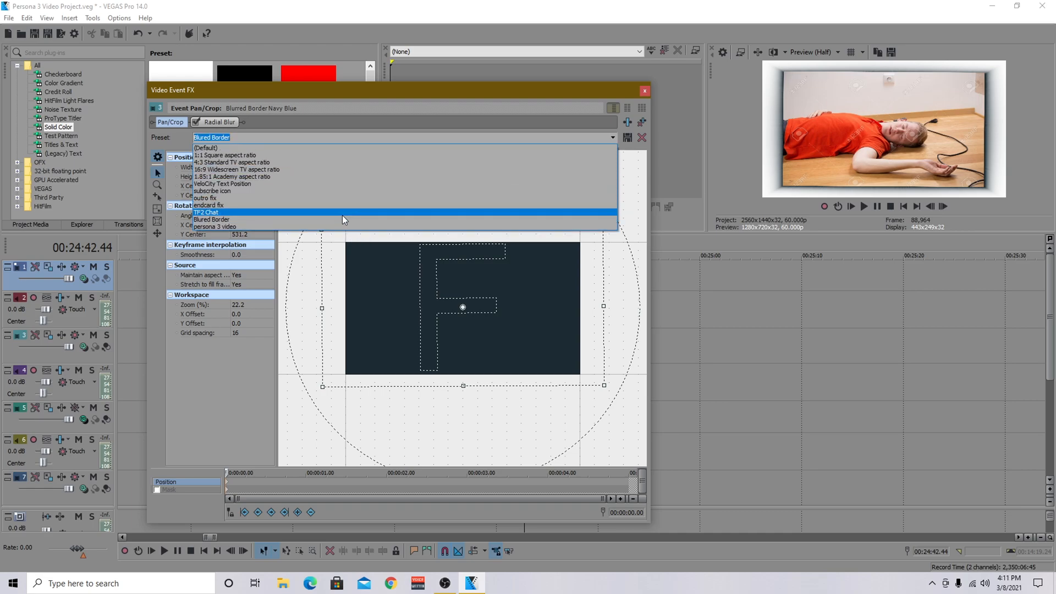
{"action": "left_click", "coordinate": [211, 218]}
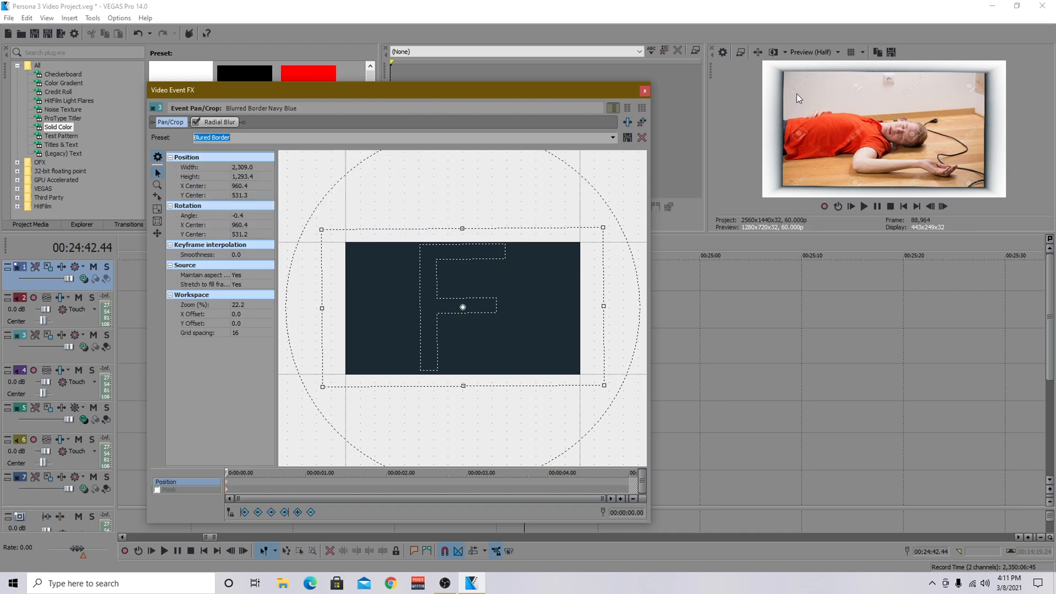
{"action": "mouse_move", "coordinate": [884, 145]}
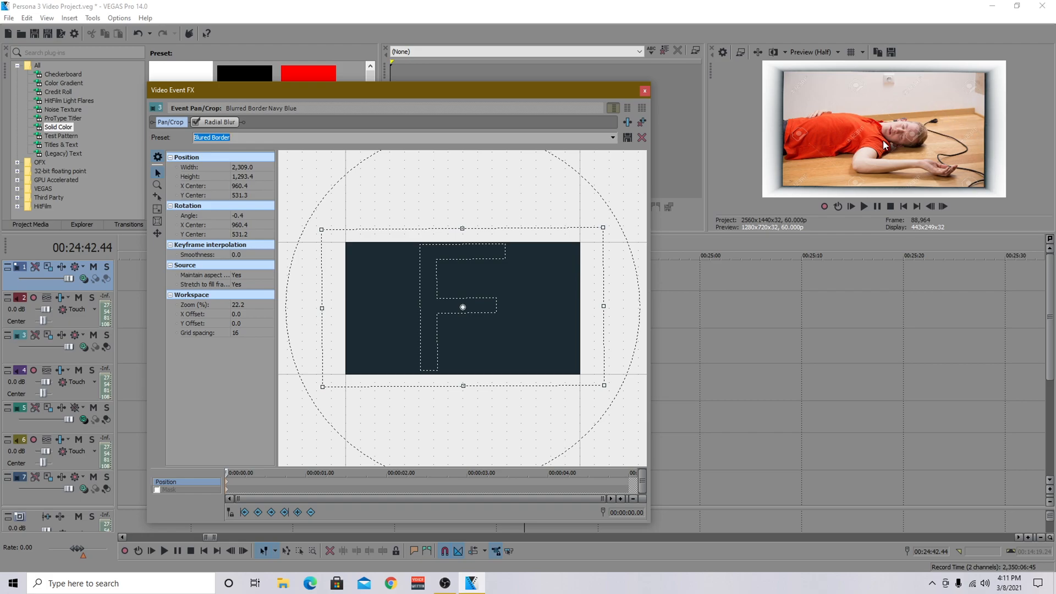
{"action": "mouse_move", "coordinate": [978, 108]}
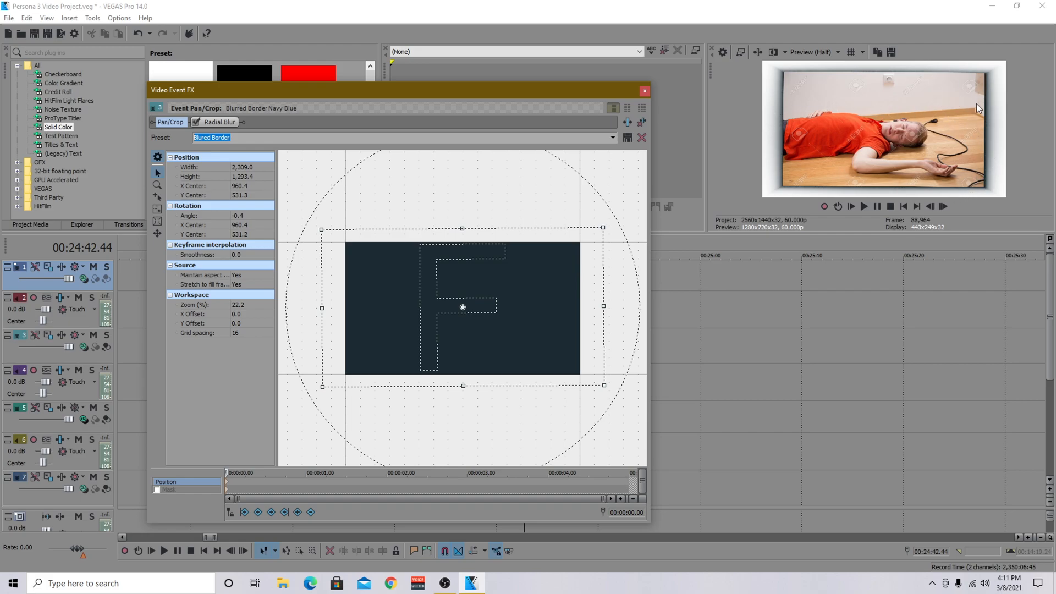
{"action": "mouse_move", "coordinate": [993, 156]}
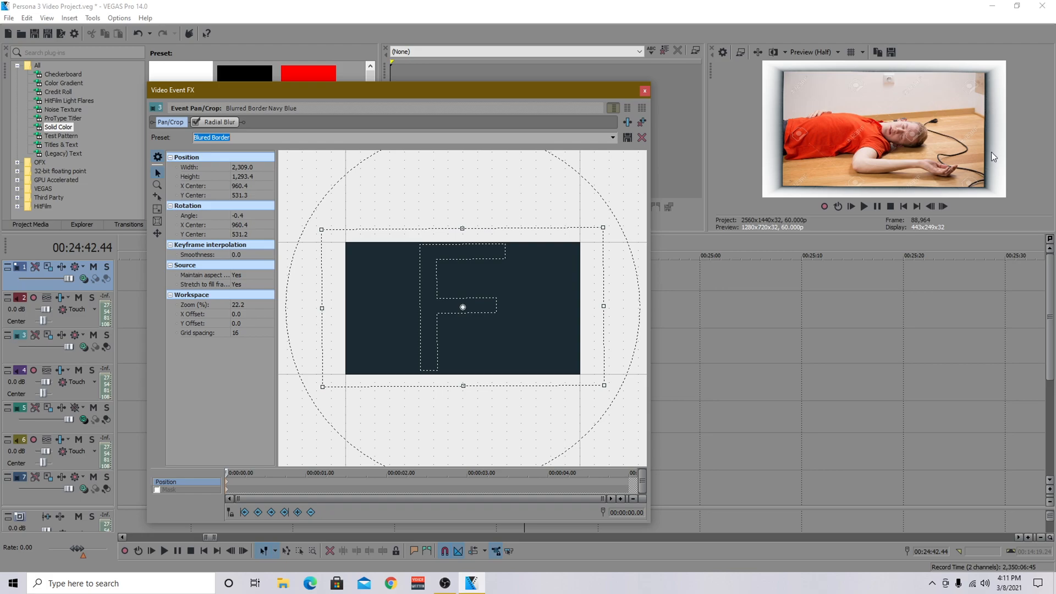
{"action": "mouse_move", "coordinate": [932, 192]}
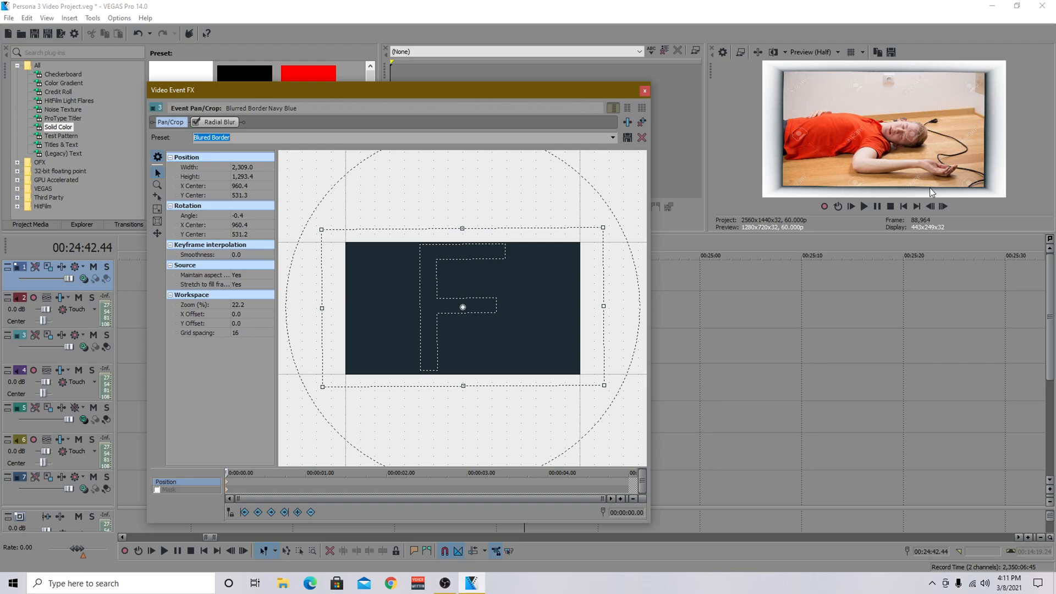
{"action": "mouse_move", "coordinate": [989, 115]}
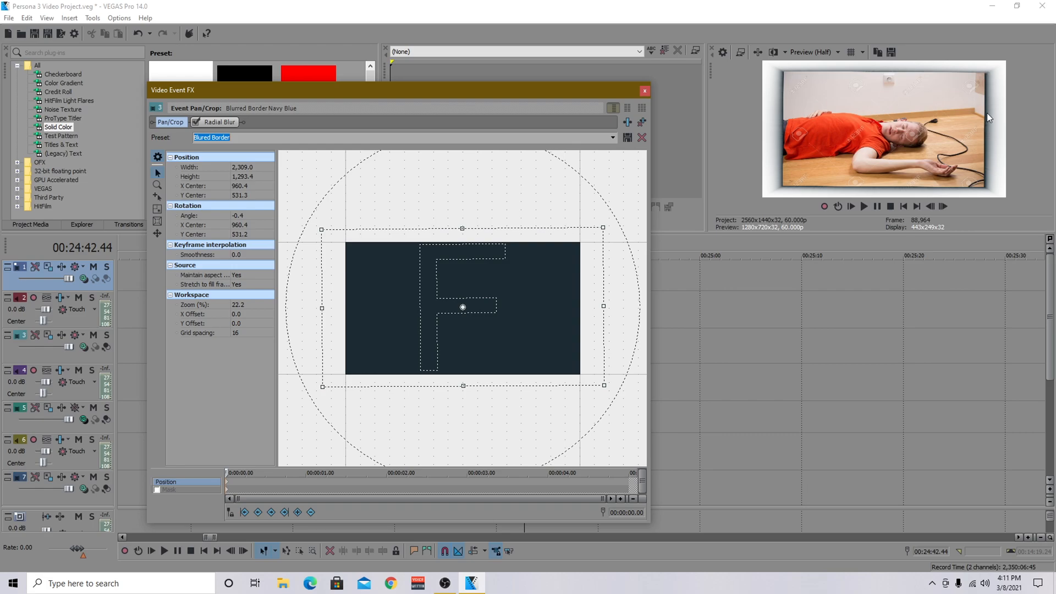
{"action": "mouse_move", "coordinate": [982, 183]}
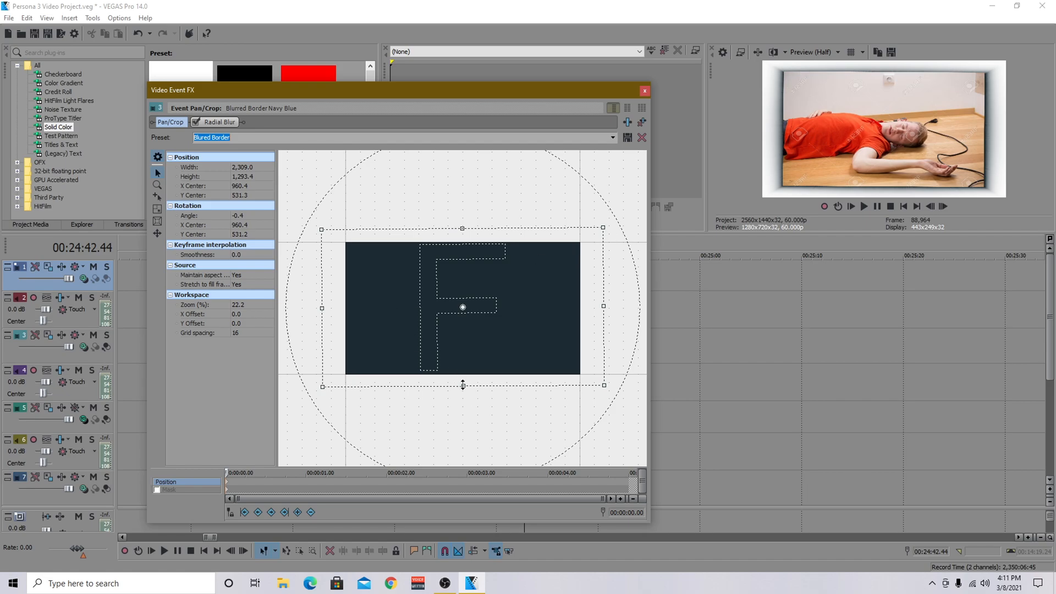
{"action": "left_click", "coordinate": [643, 89]}
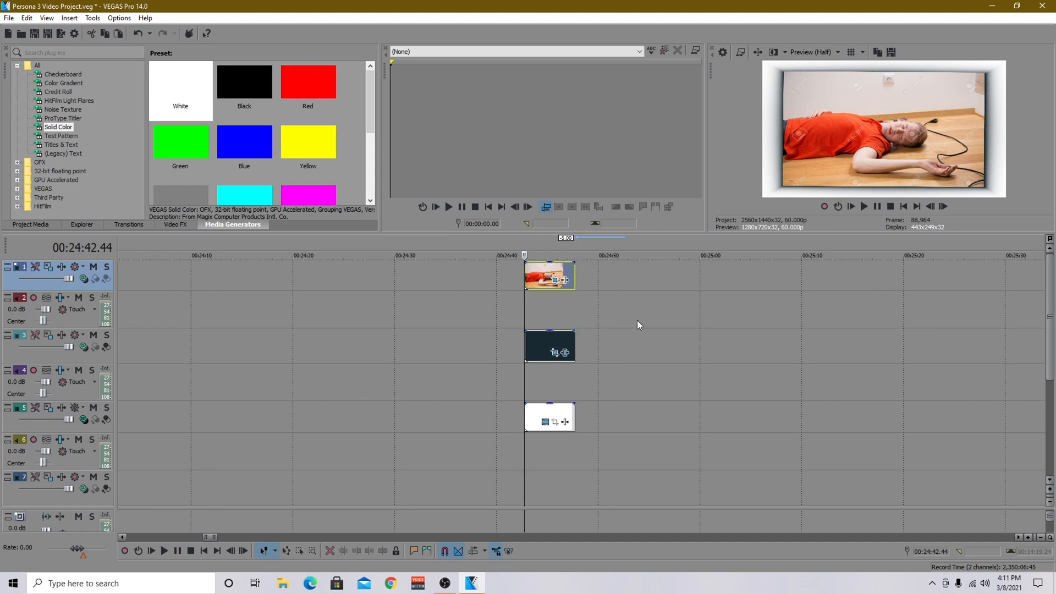
{"action": "mouse_move", "coordinate": [521, 316]}
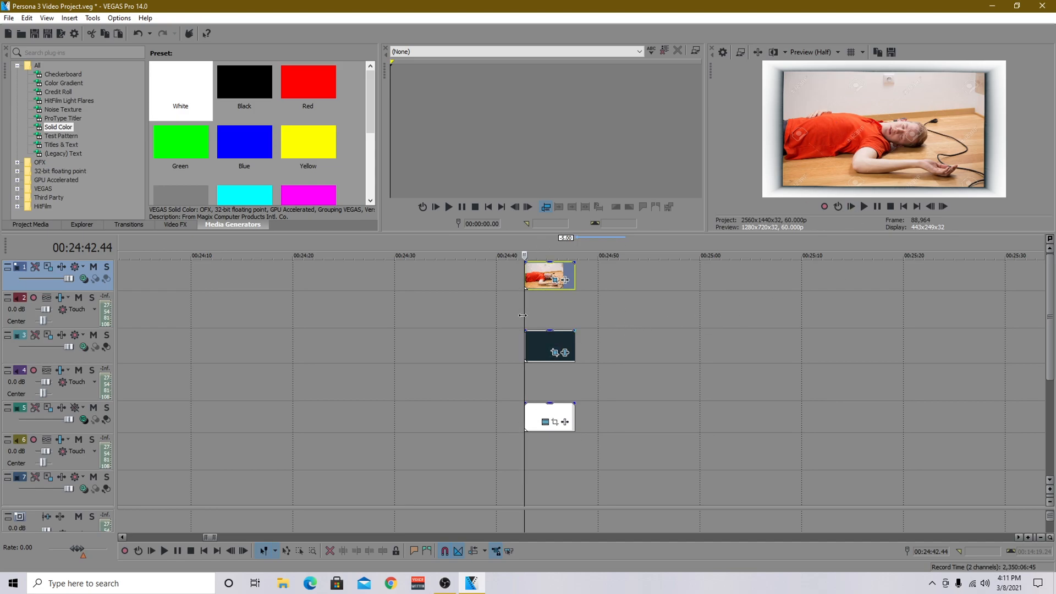
{"action": "mouse_move", "coordinate": [569, 344]}
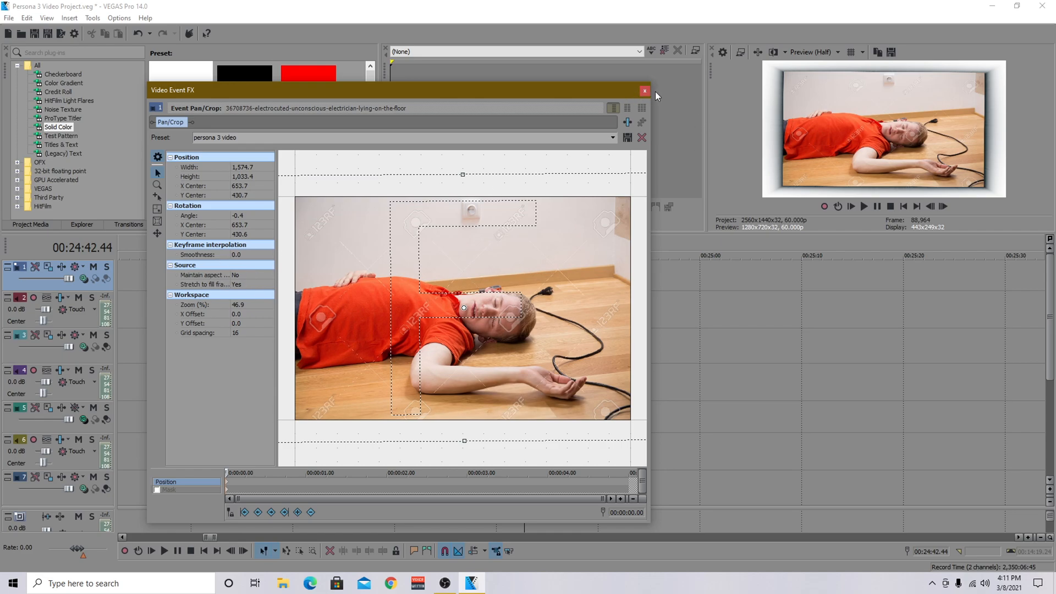
Close the Event Pan/Crop window and return to the finished blurred-border timeline.
{"action": "left_click", "coordinate": [643, 90]}
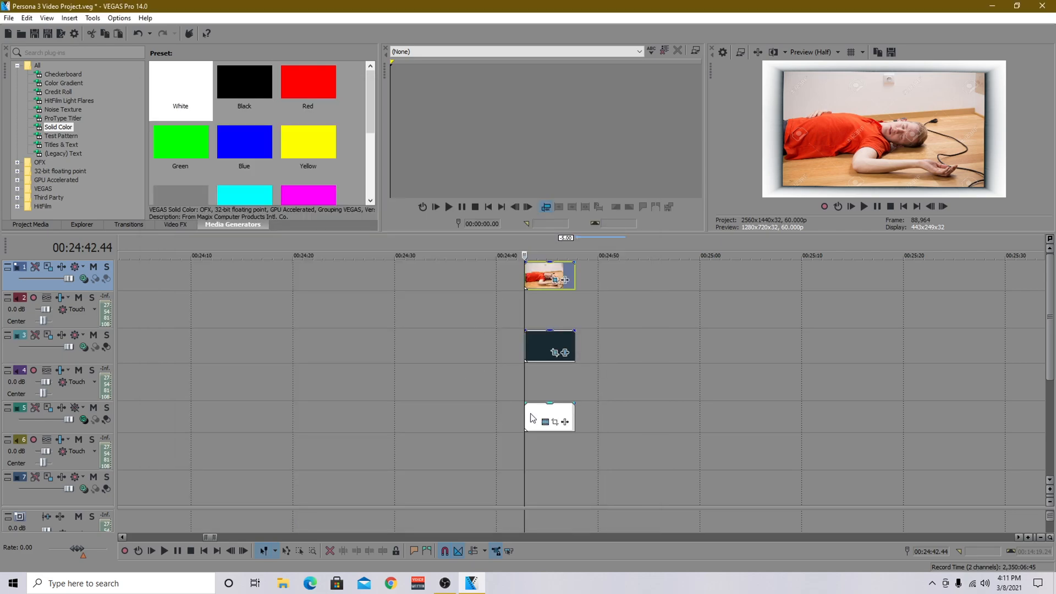
{"action": "left_click", "coordinate": [865, 205]}
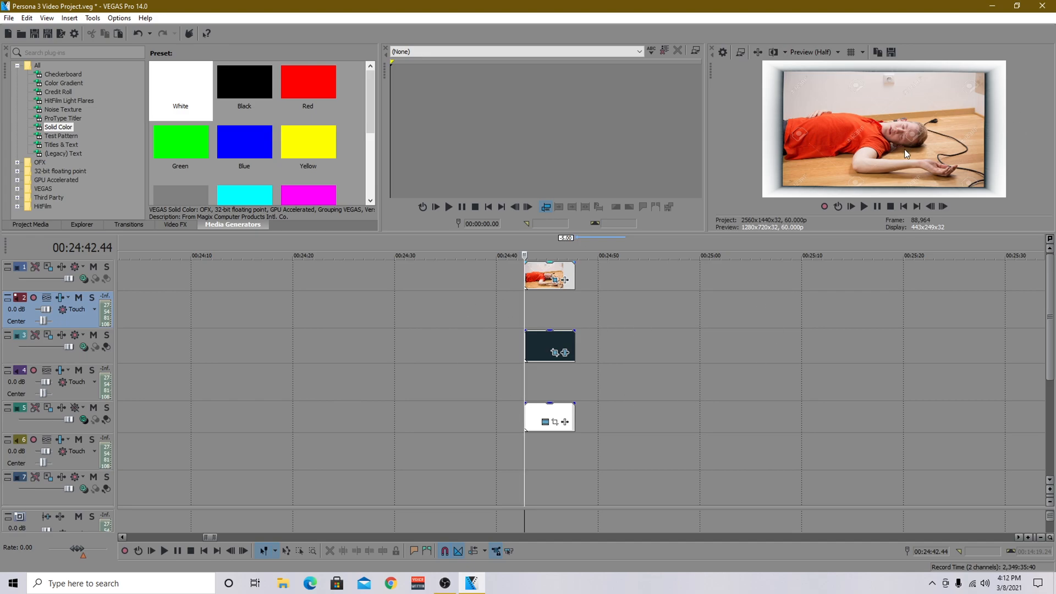
{"action": "mouse_move", "coordinate": [533, 307]}
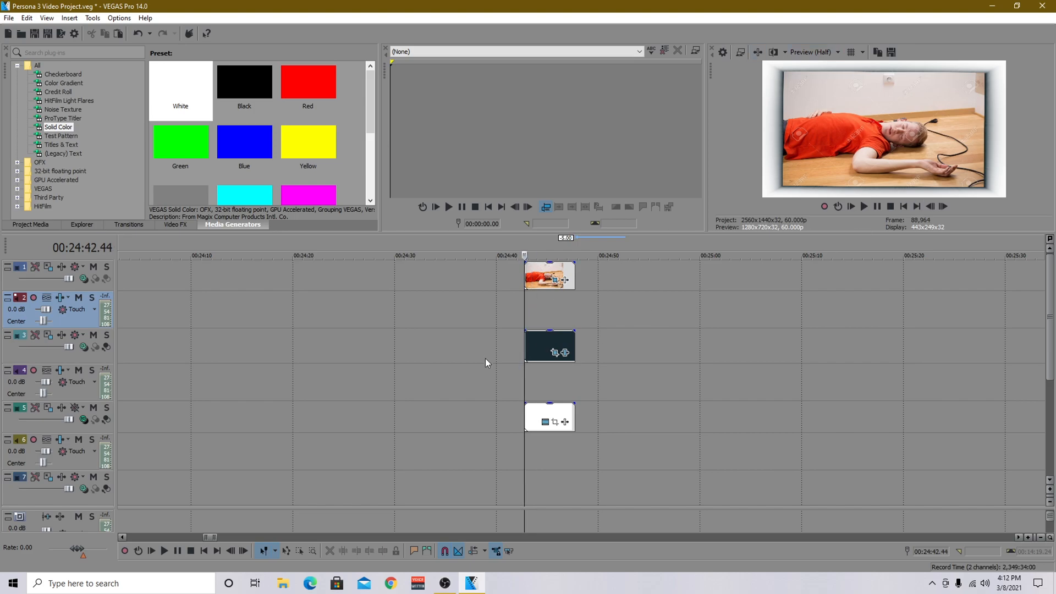
{"action": "mouse_move", "coordinate": [538, 316]}
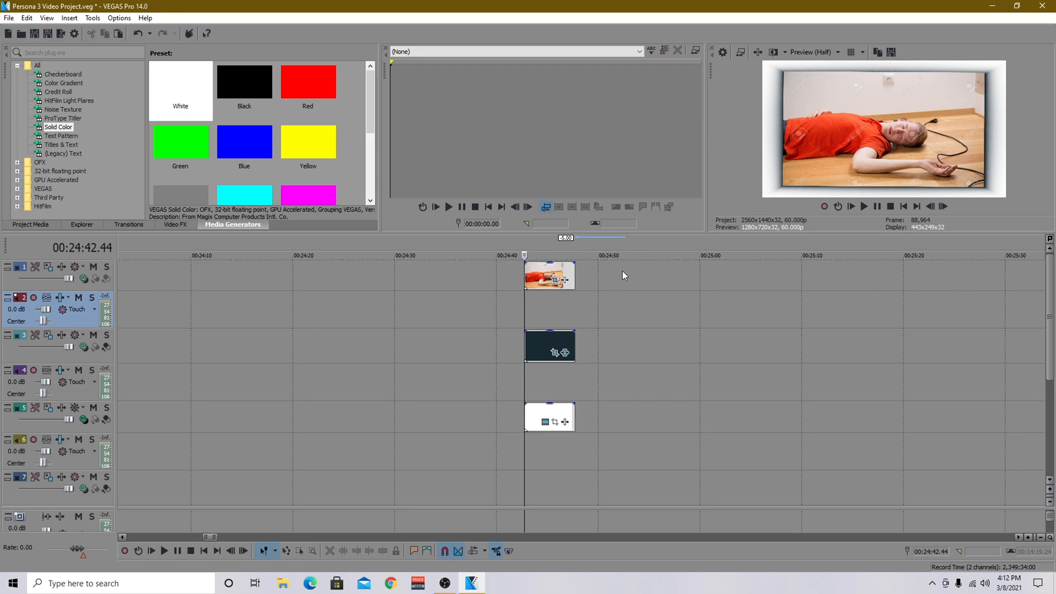
{"action": "mouse_move", "coordinate": [473, 542]}
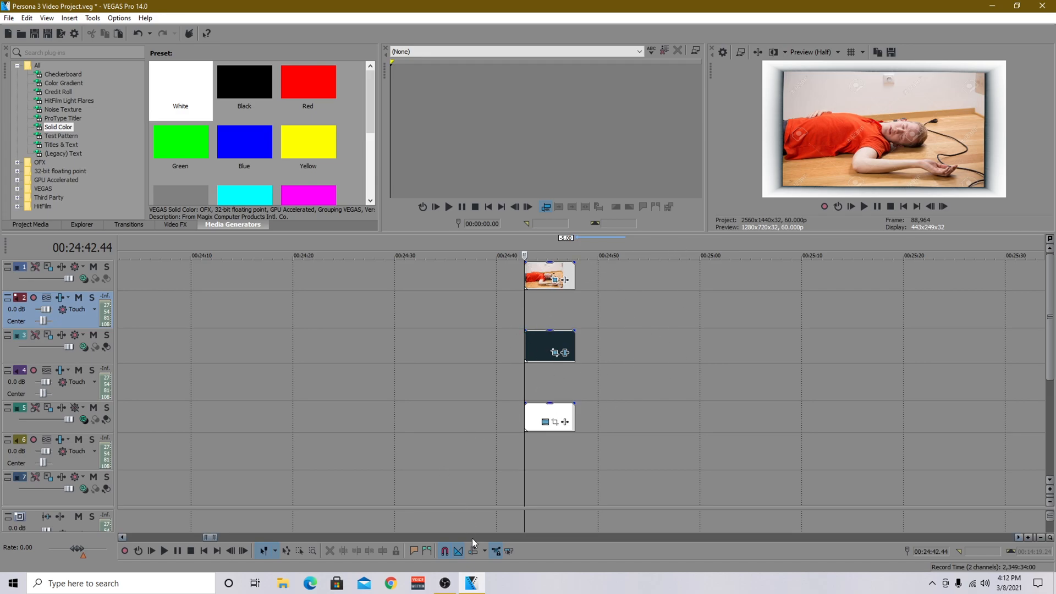